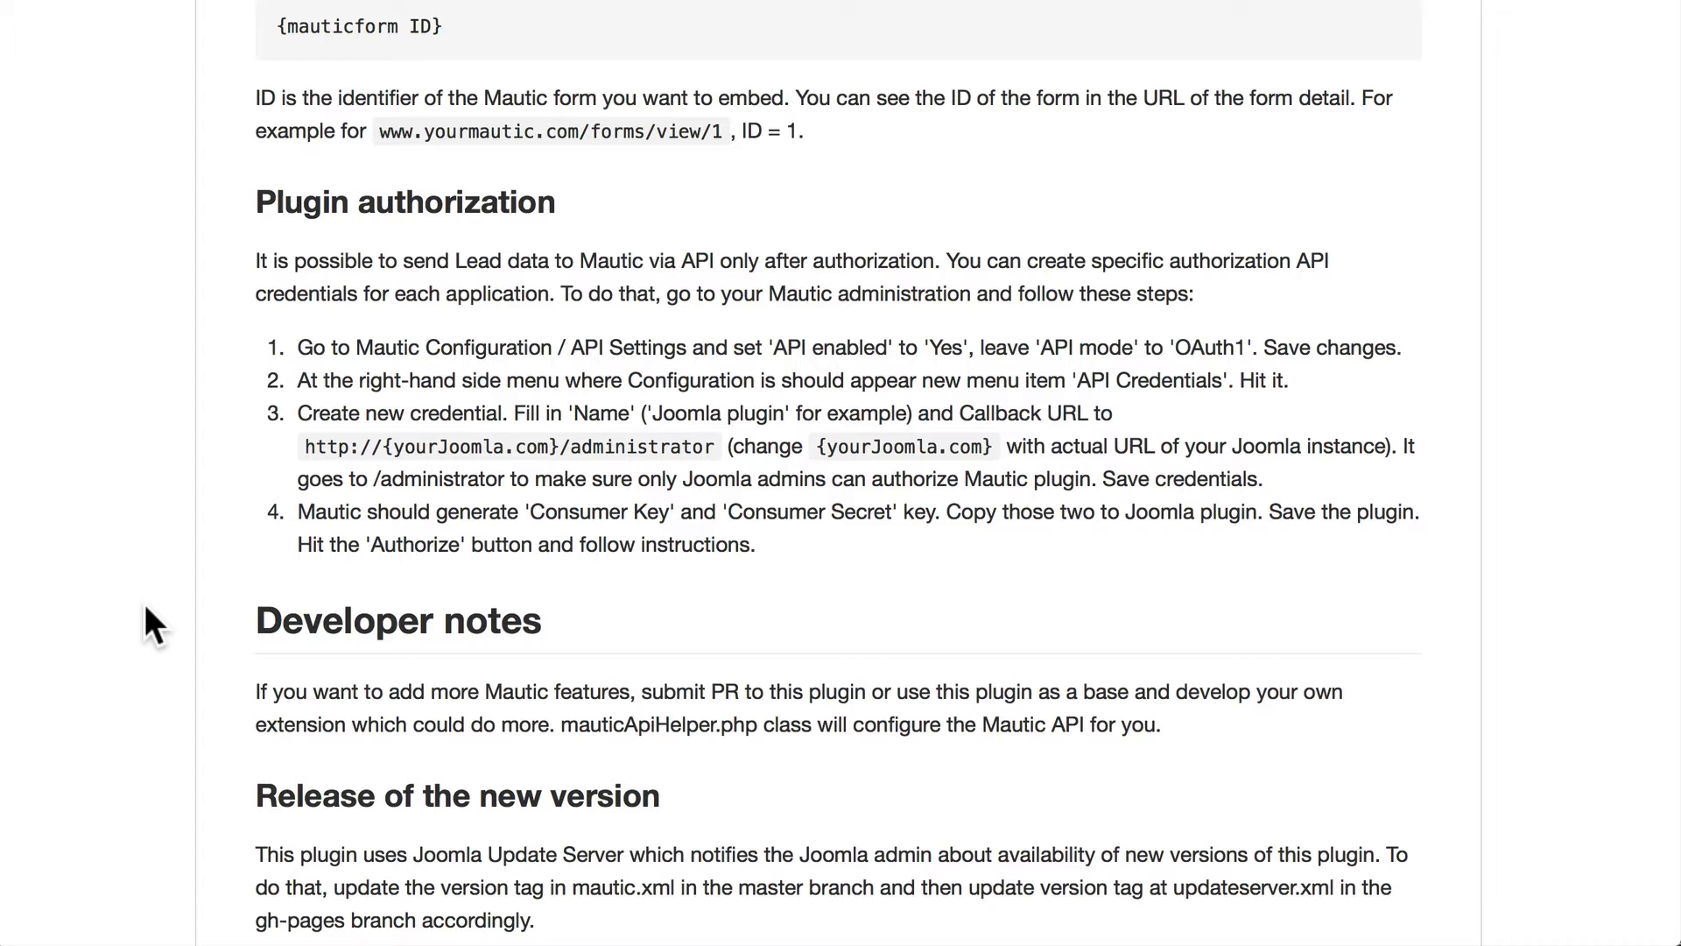
mouse_move(1553, 14)
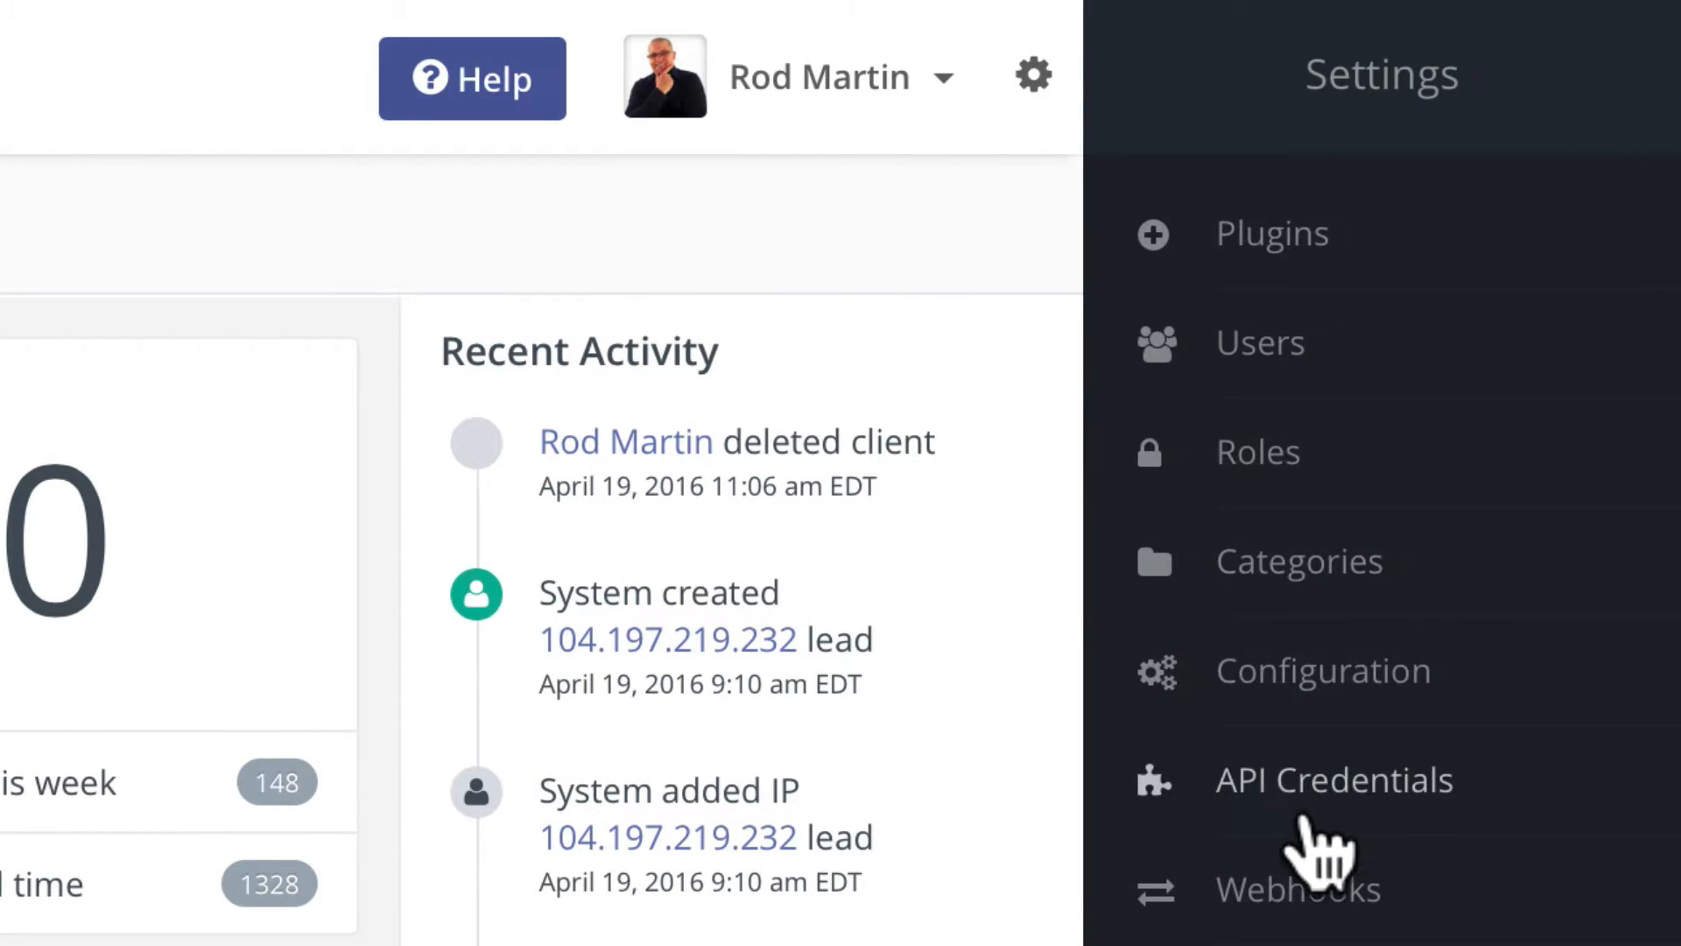
- Go to API Credentials and reveal the OAuth 1 / OAuth 2 protocol choices
left_click(1335, 779)
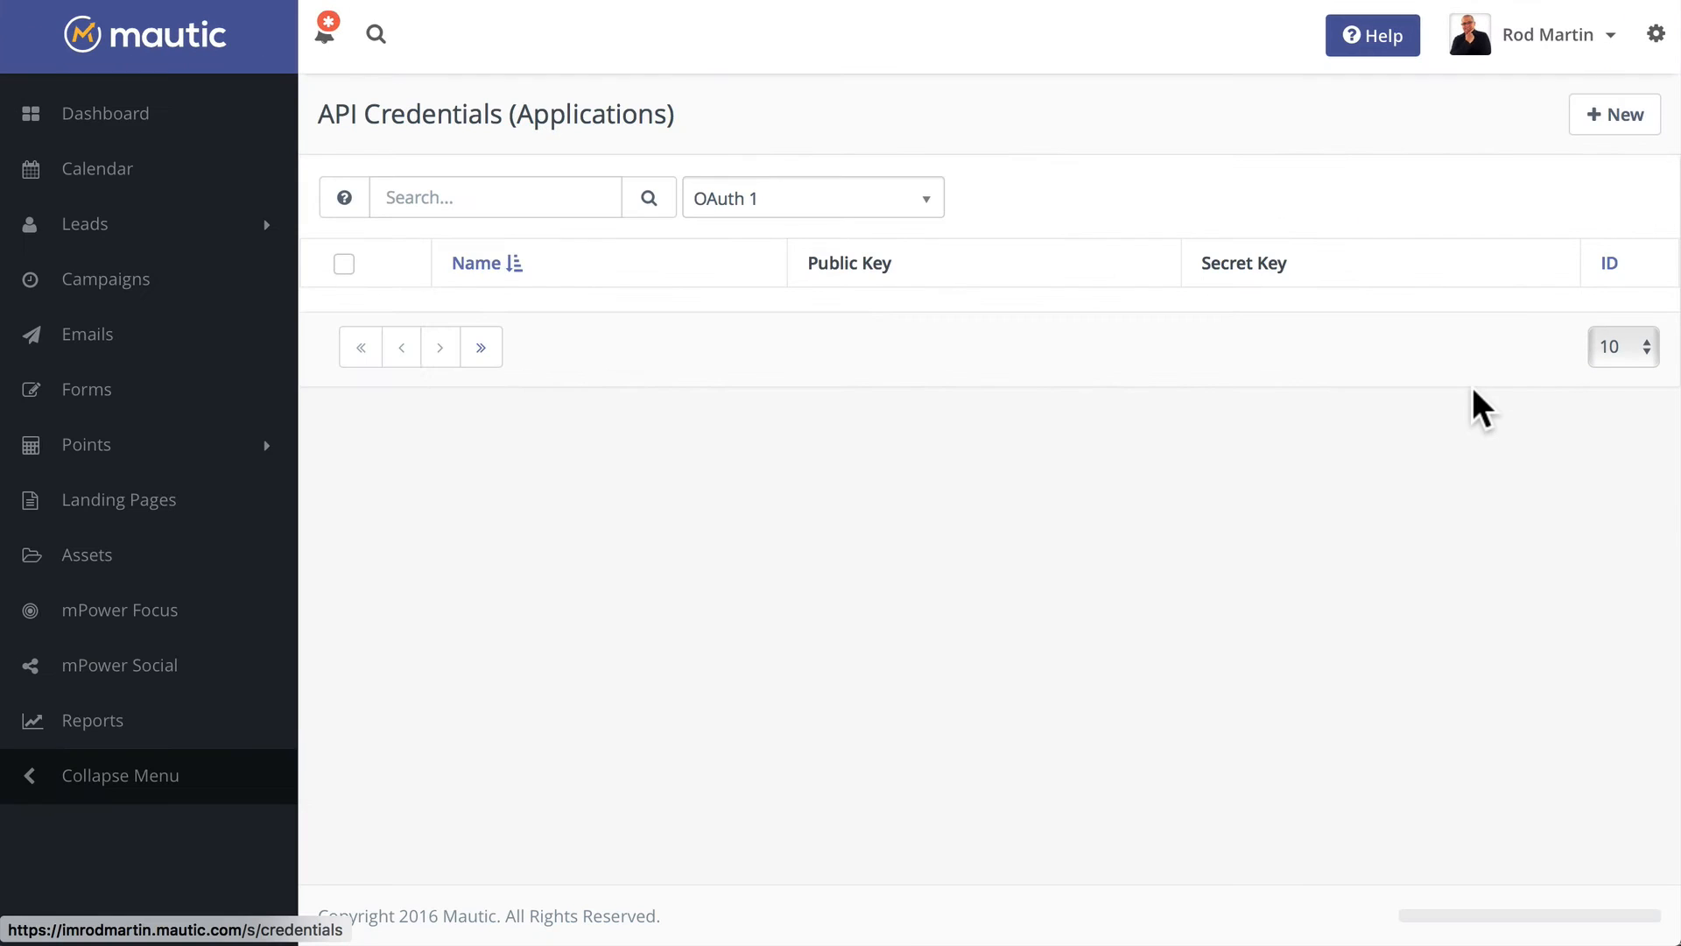
mouse_move(854, 248)
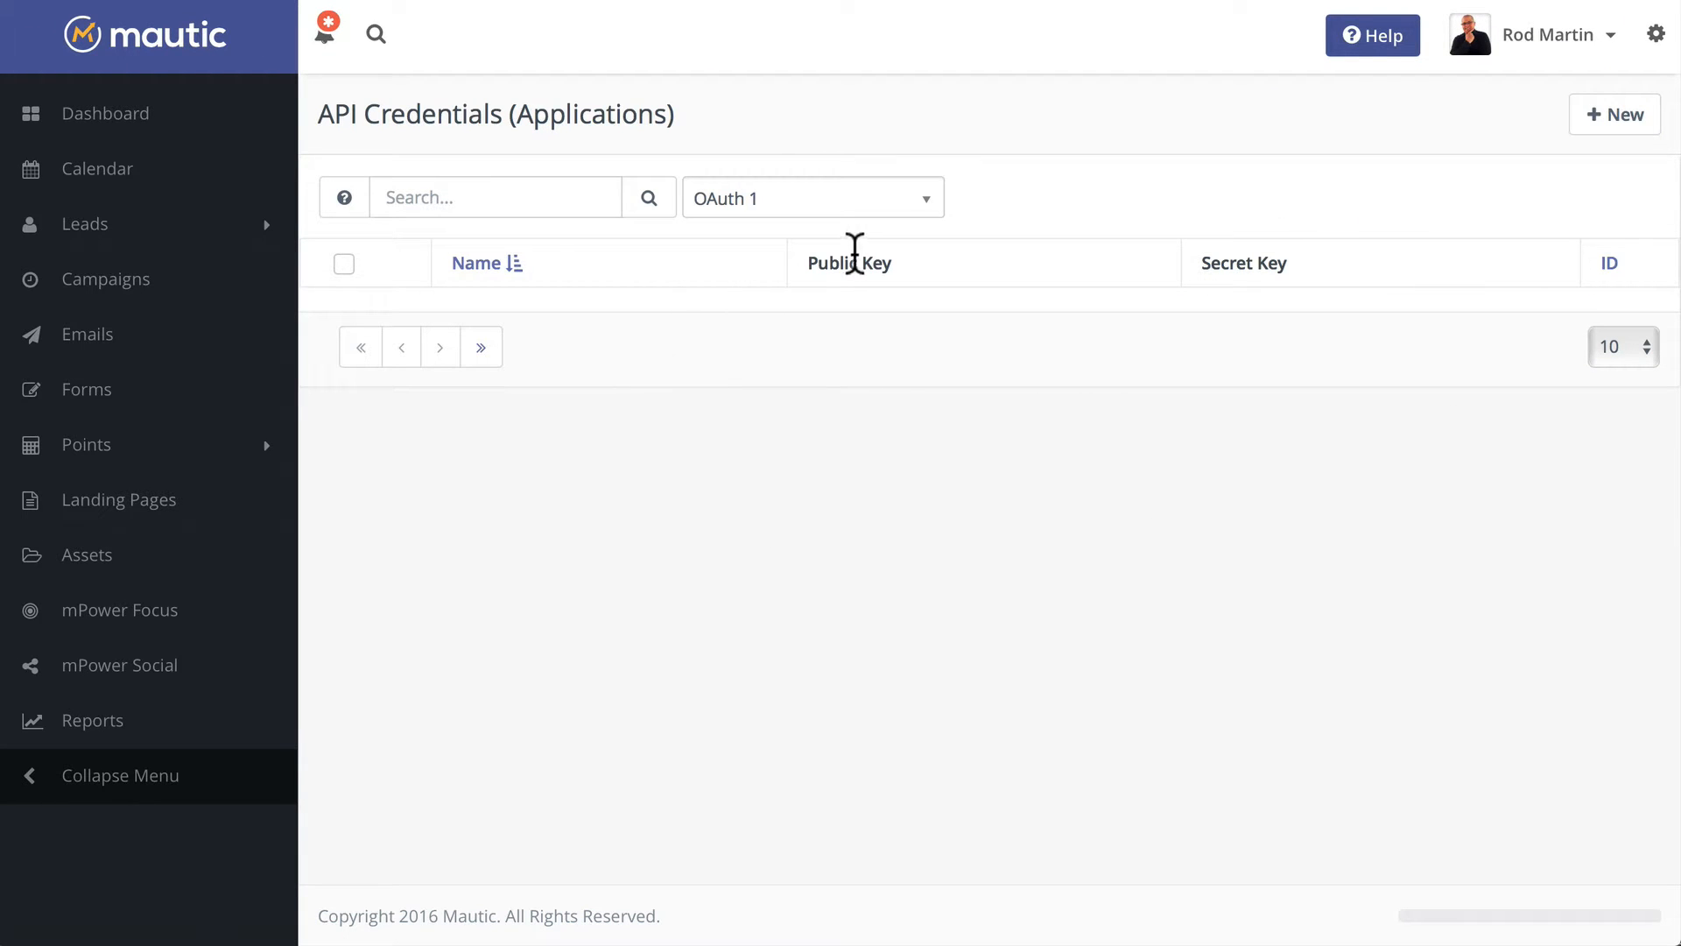
mouse_move(1186, 284)
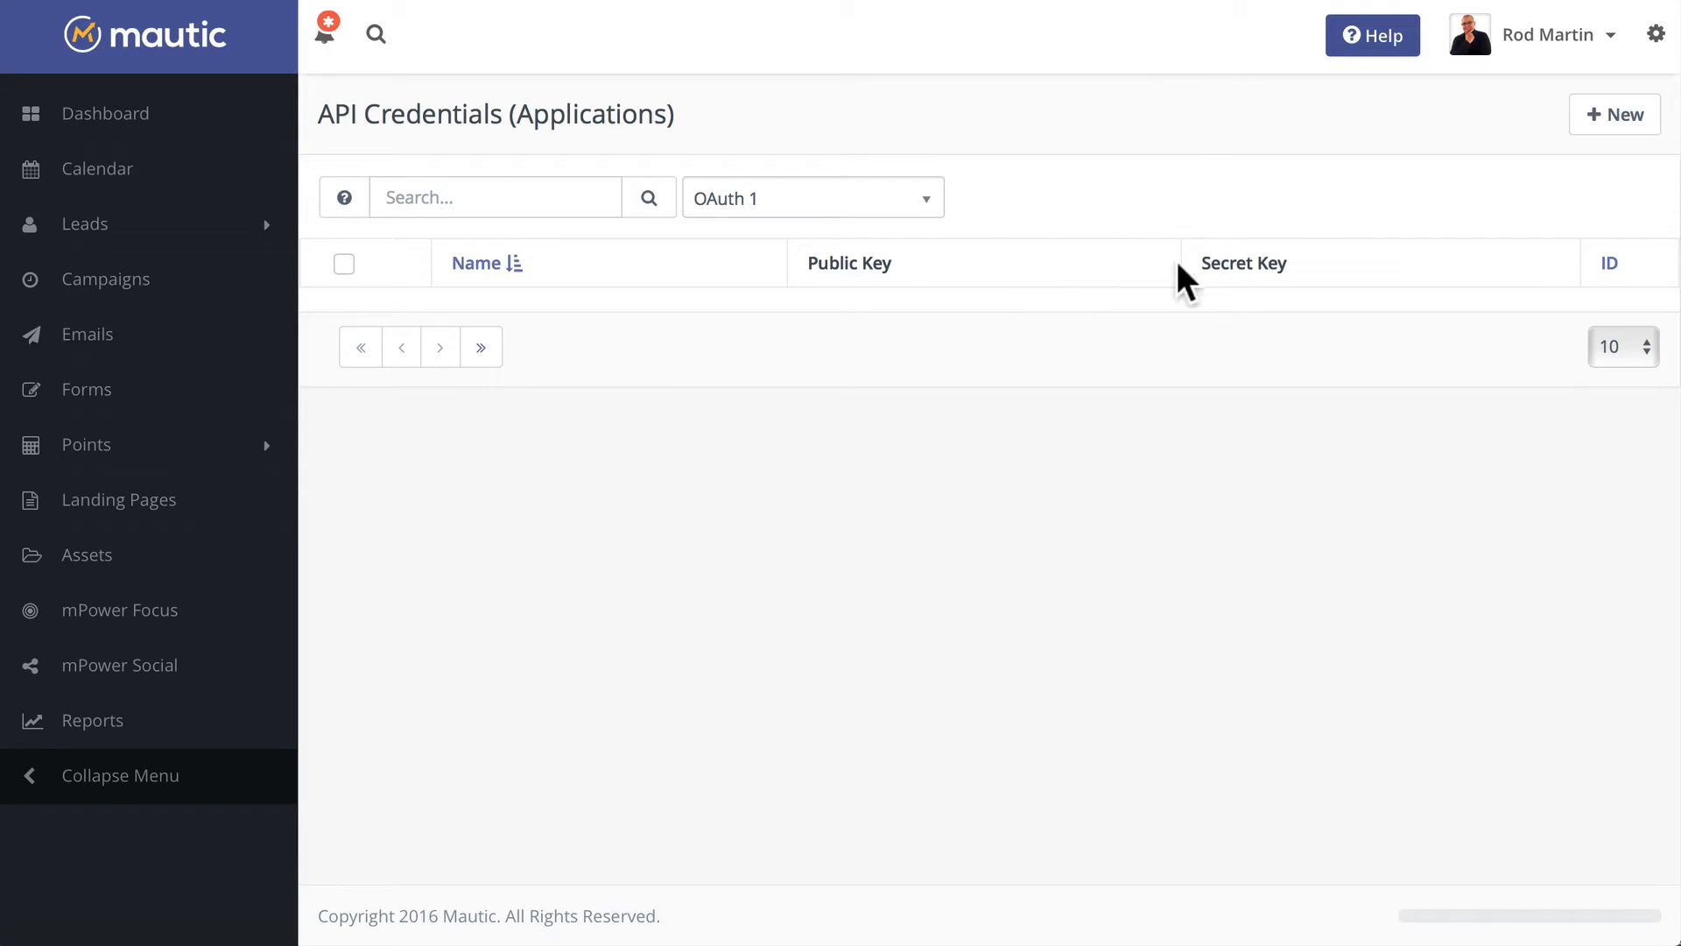
mouse_move(812, 226)
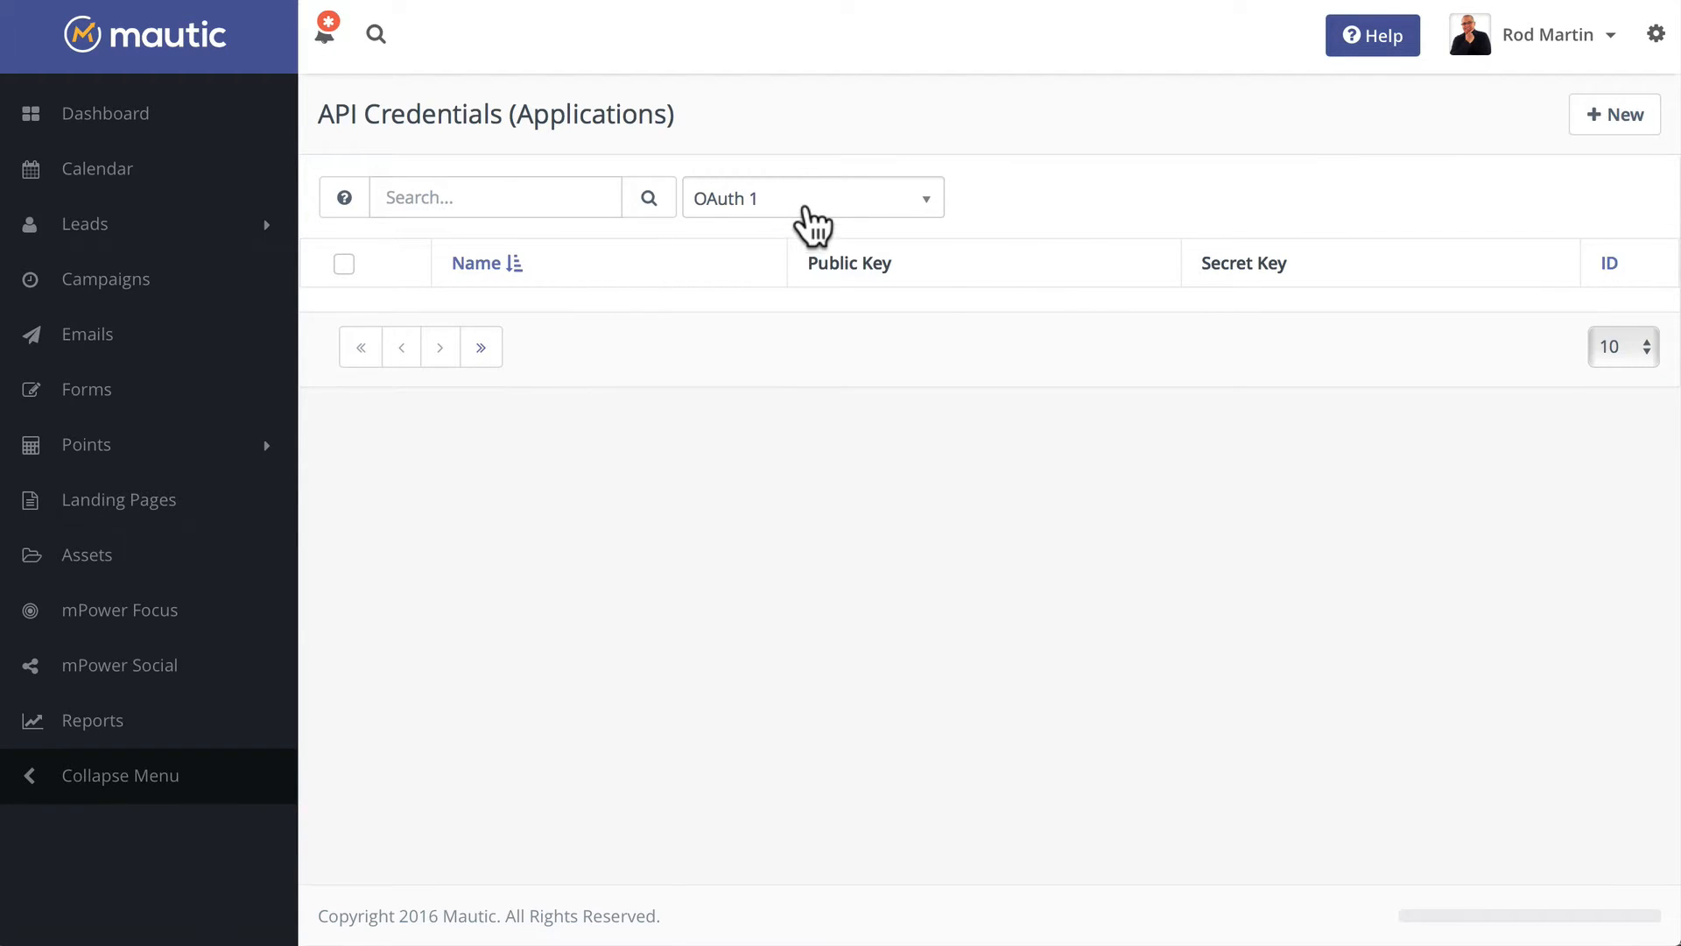
left_click(811, 196)
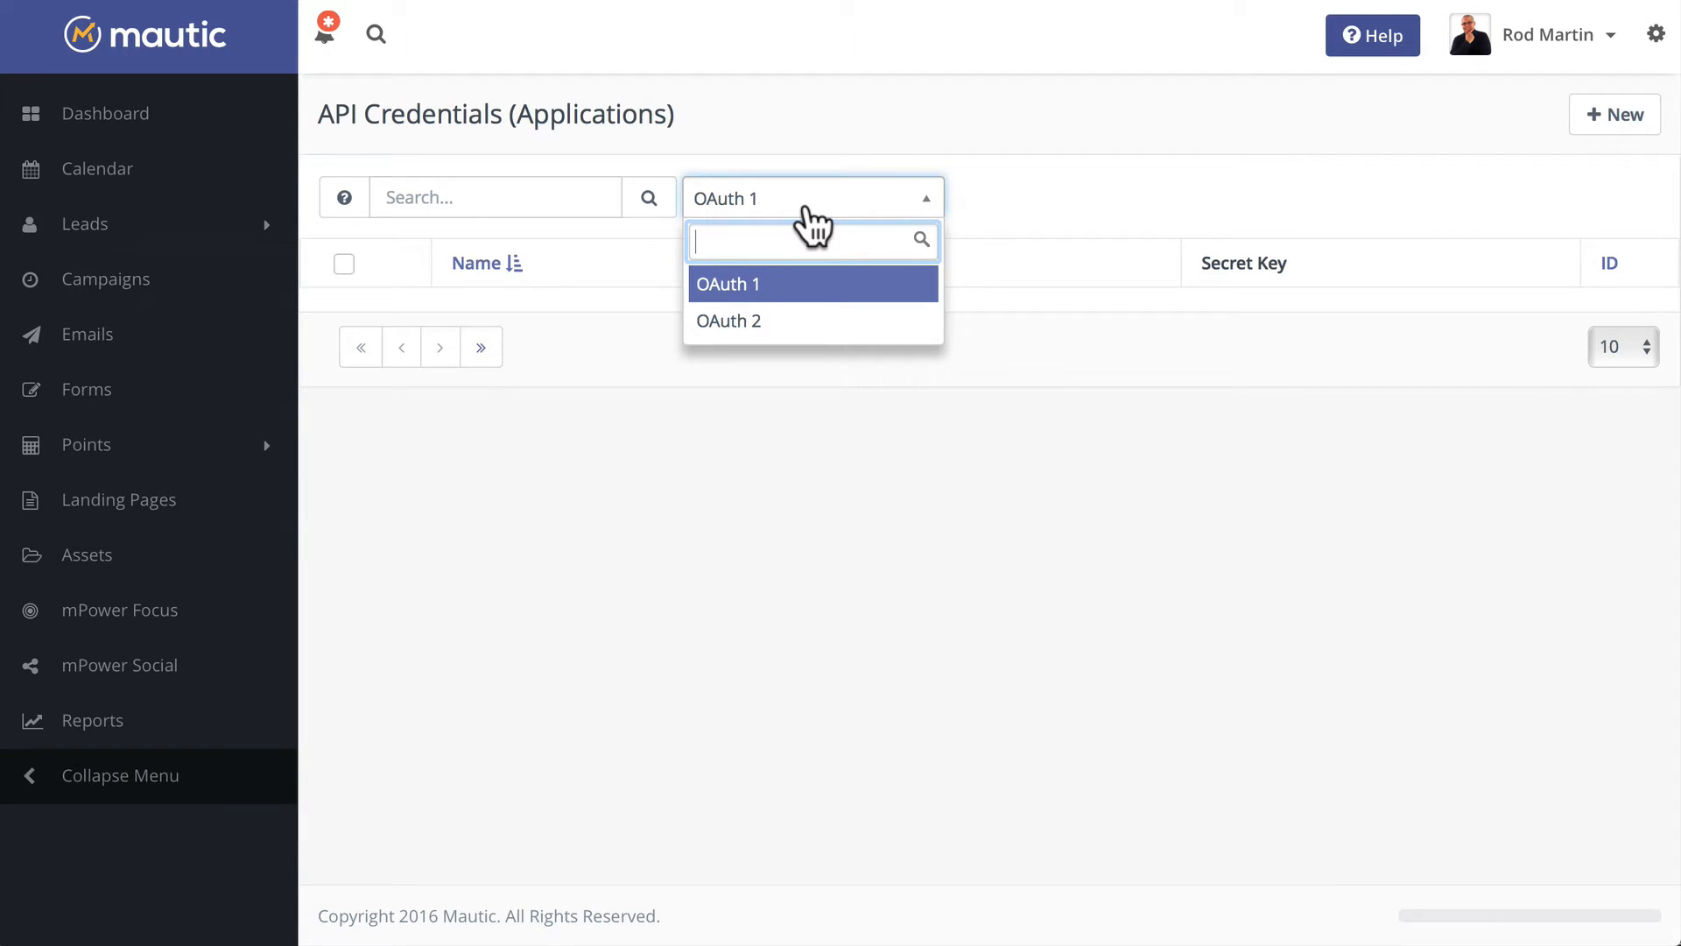
- Add an OAuth 2 credential 'my joomla site integration' with the redirect URI and save it
left_click(727, 318)
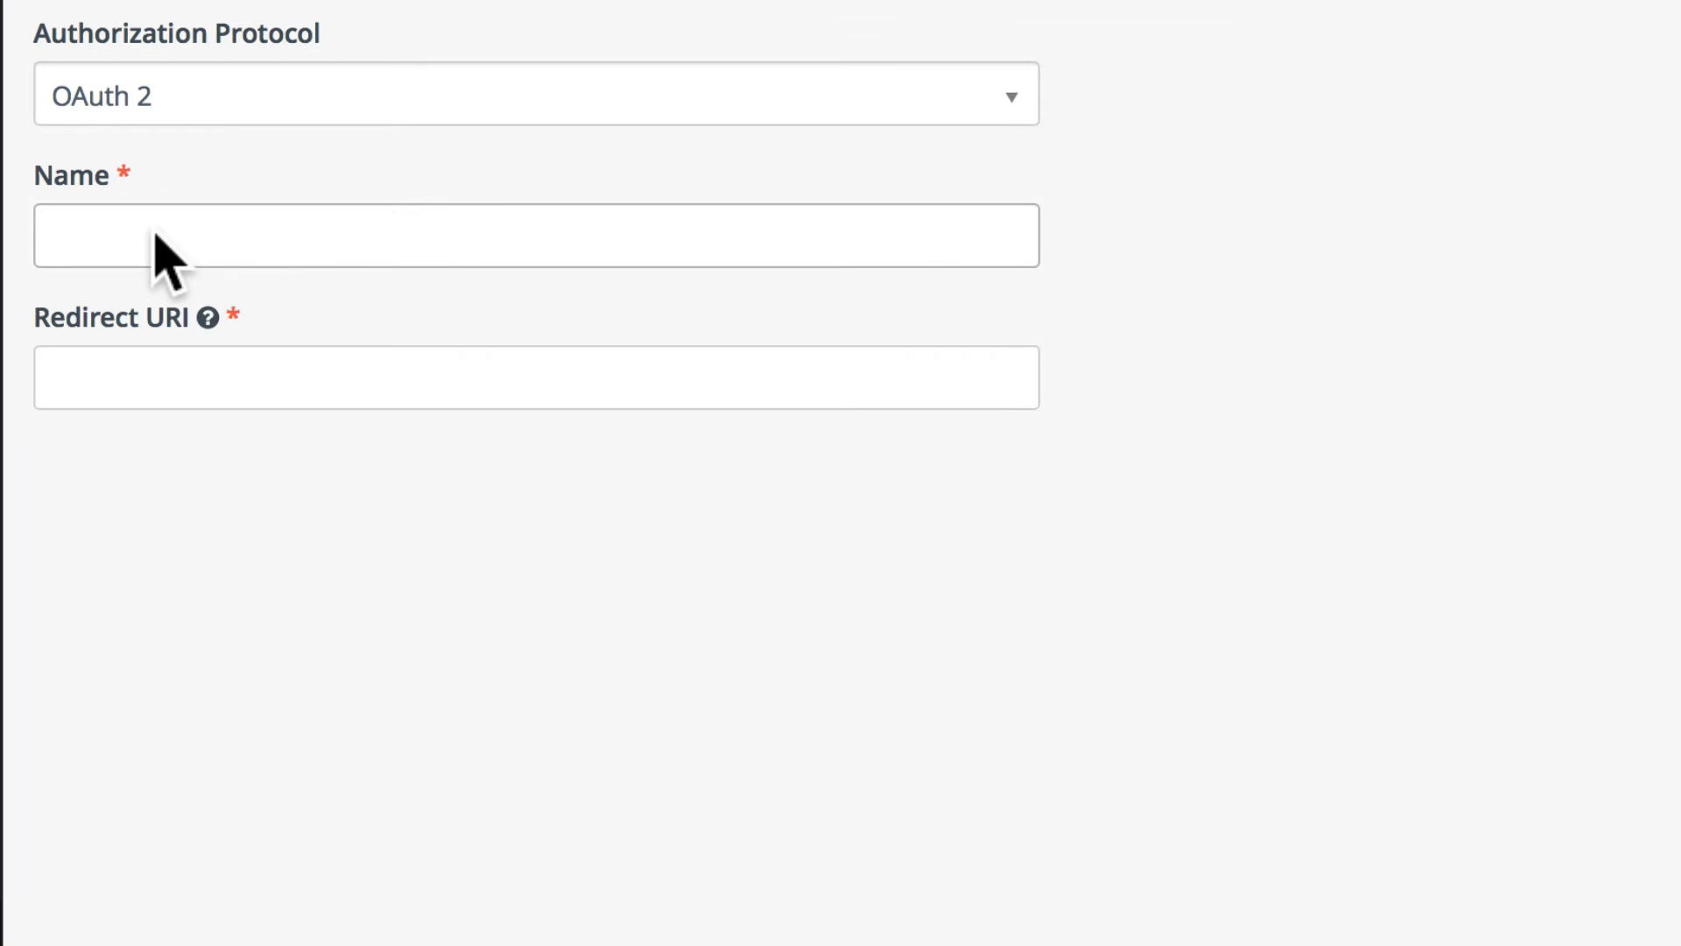
type("my joomla")
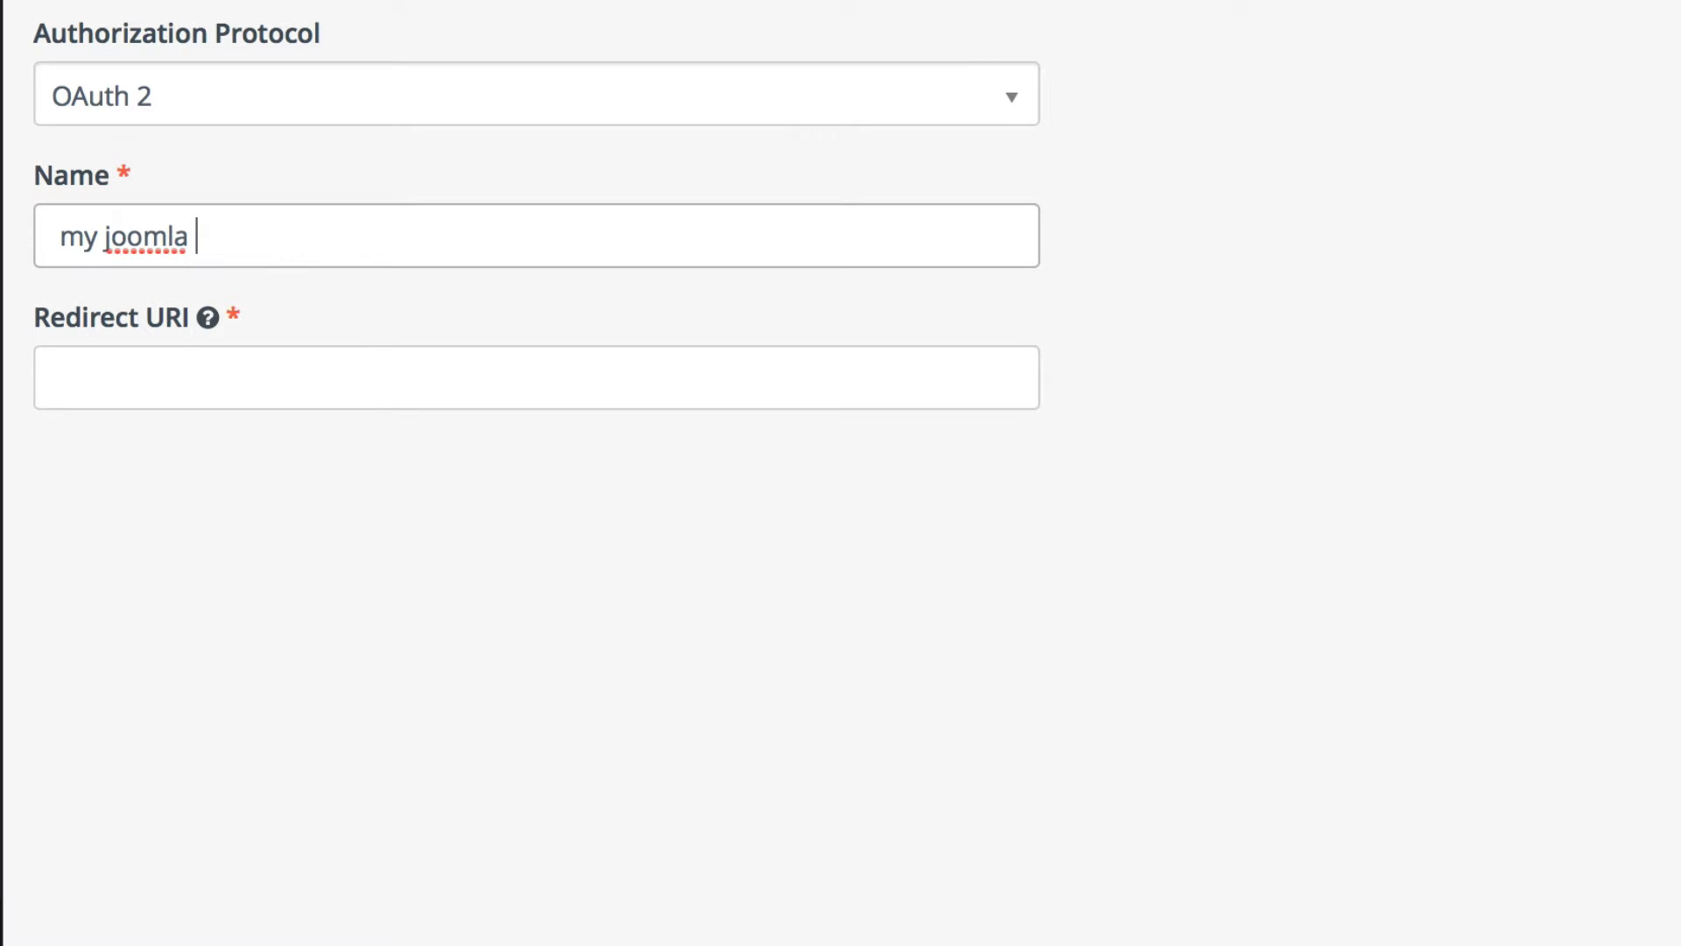
type("site integration")
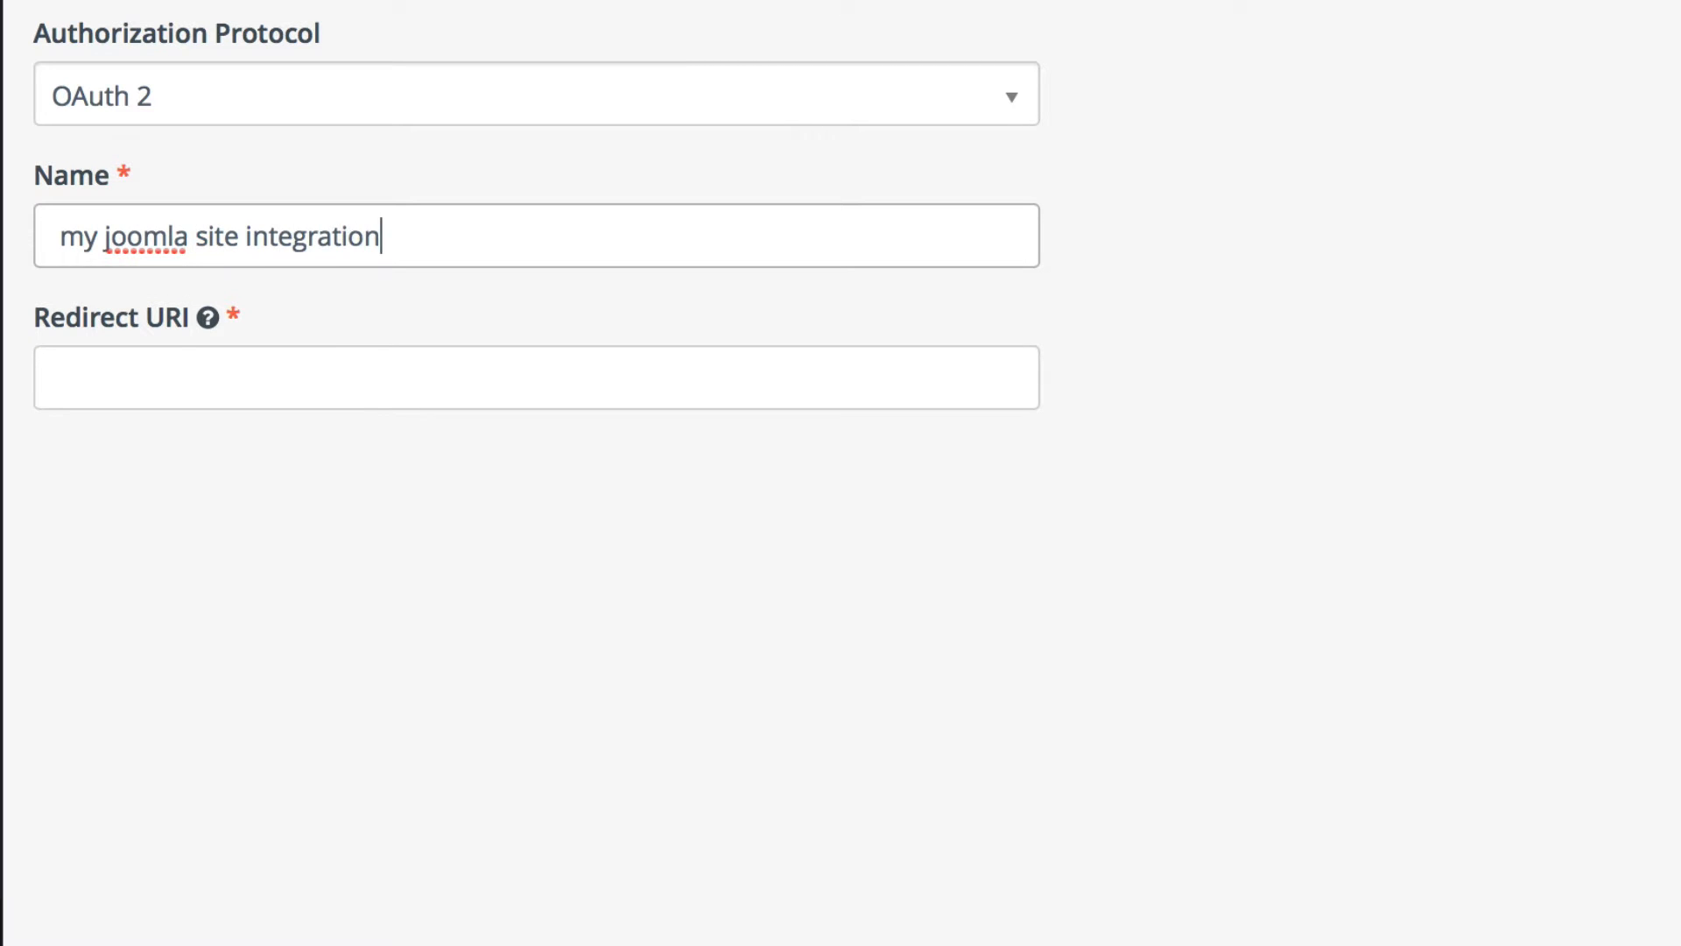
type("http://imrodmartin.com")
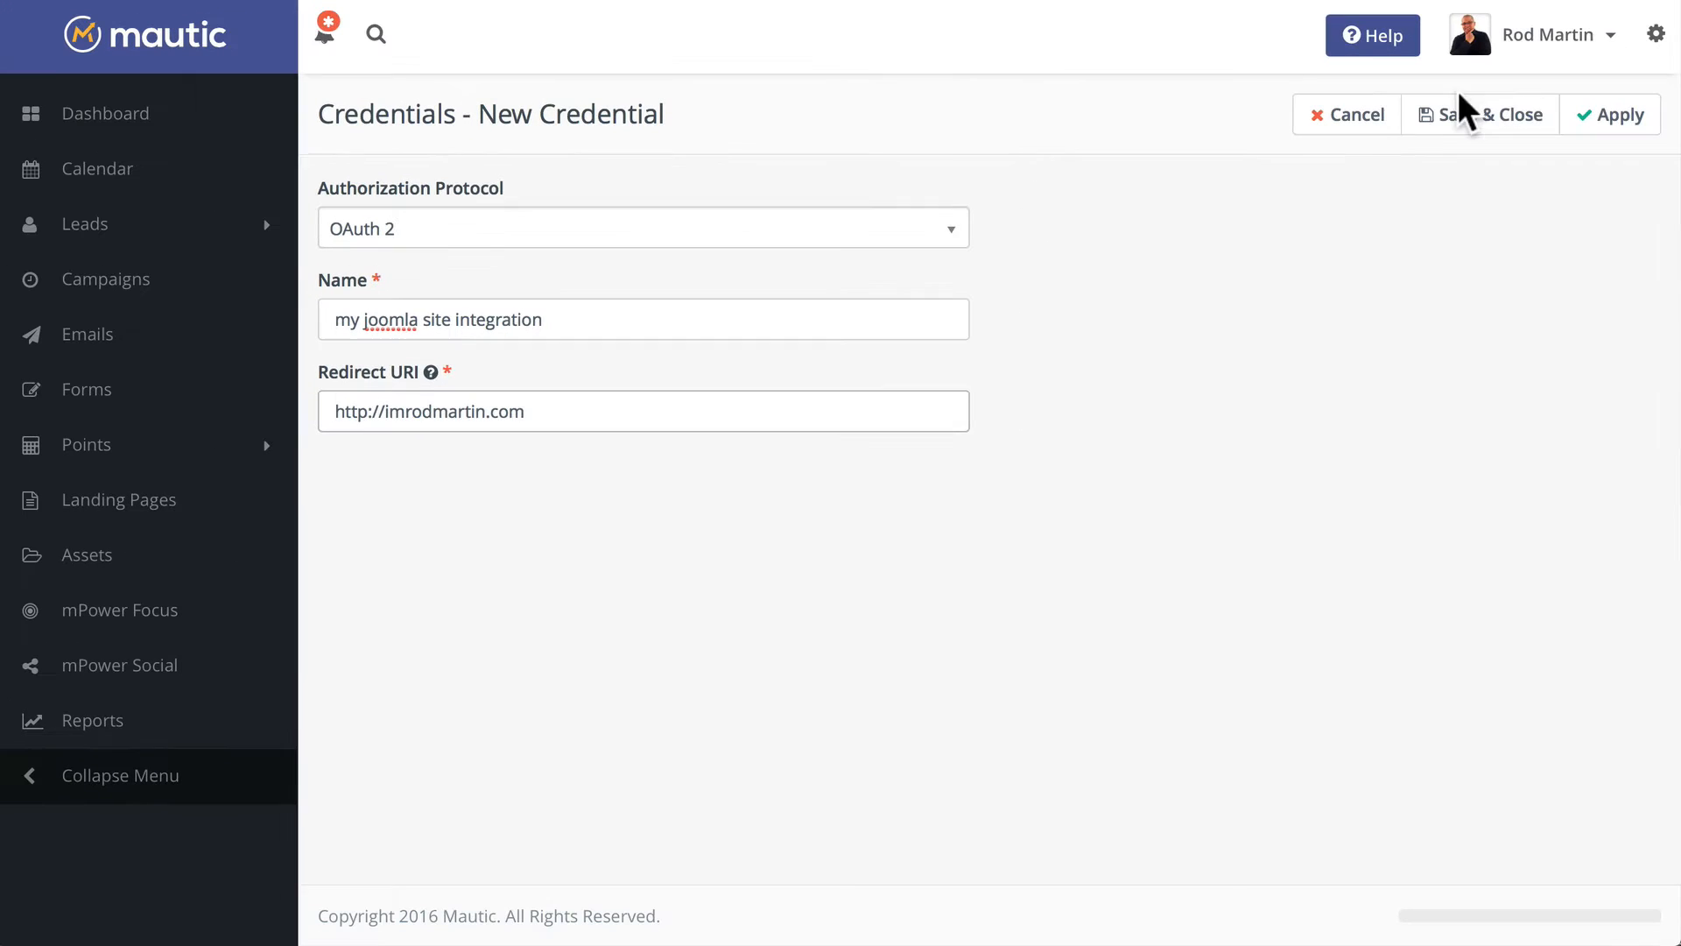
left_click(1492, 114)
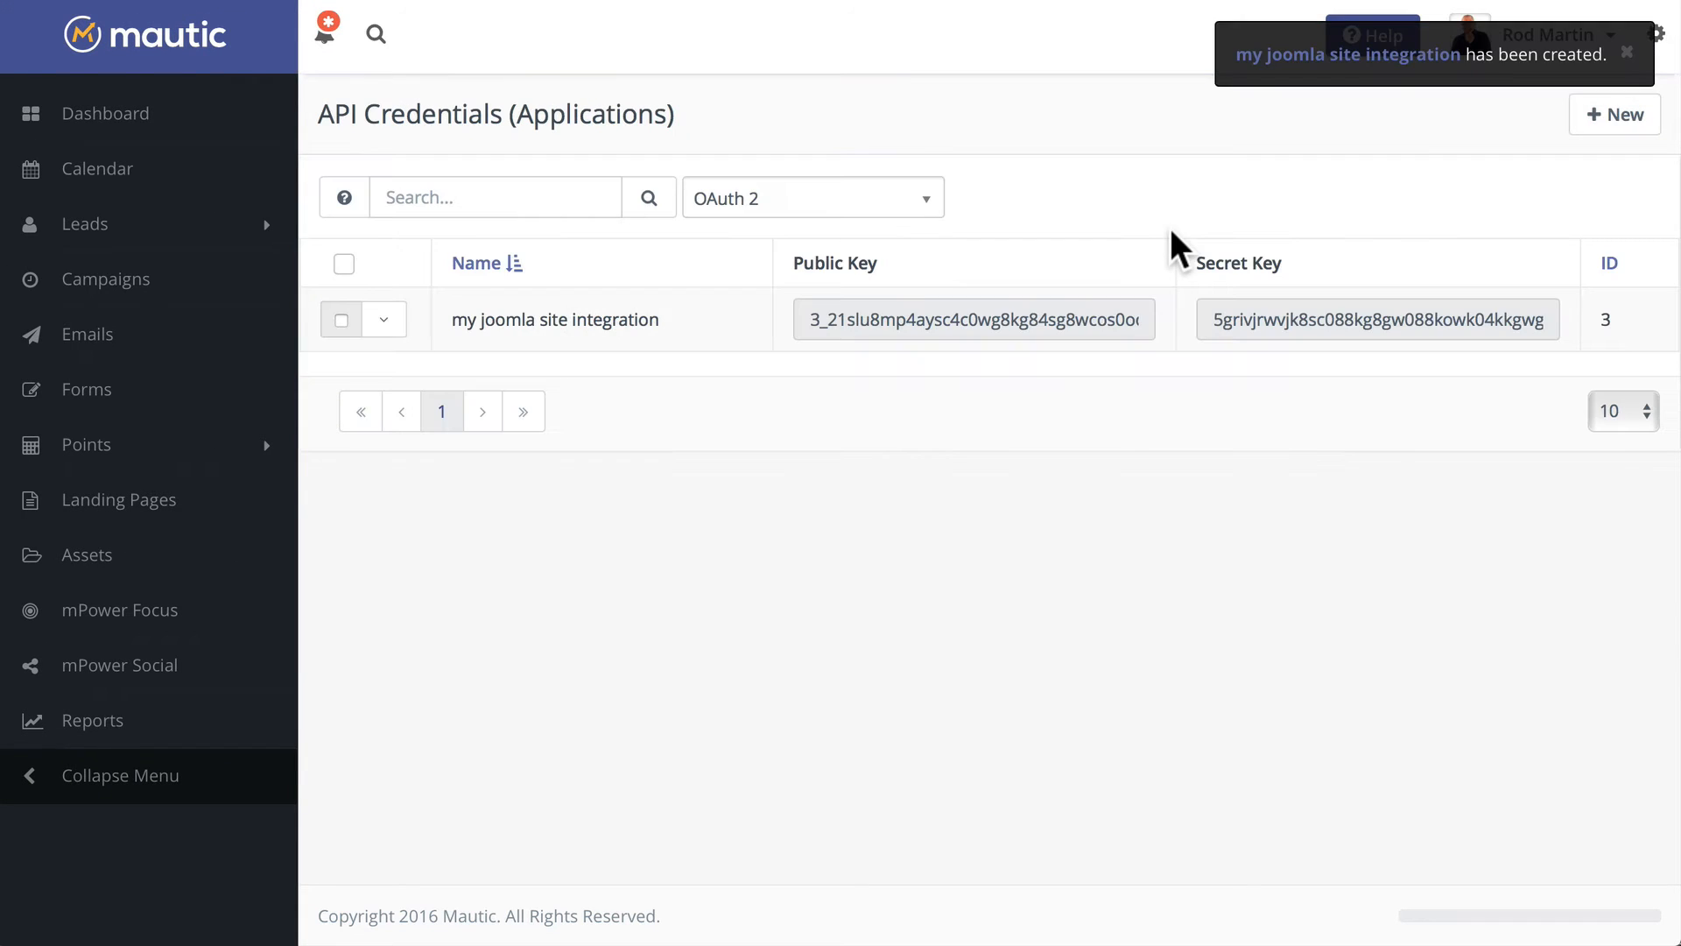
mouse_move(947, 363)
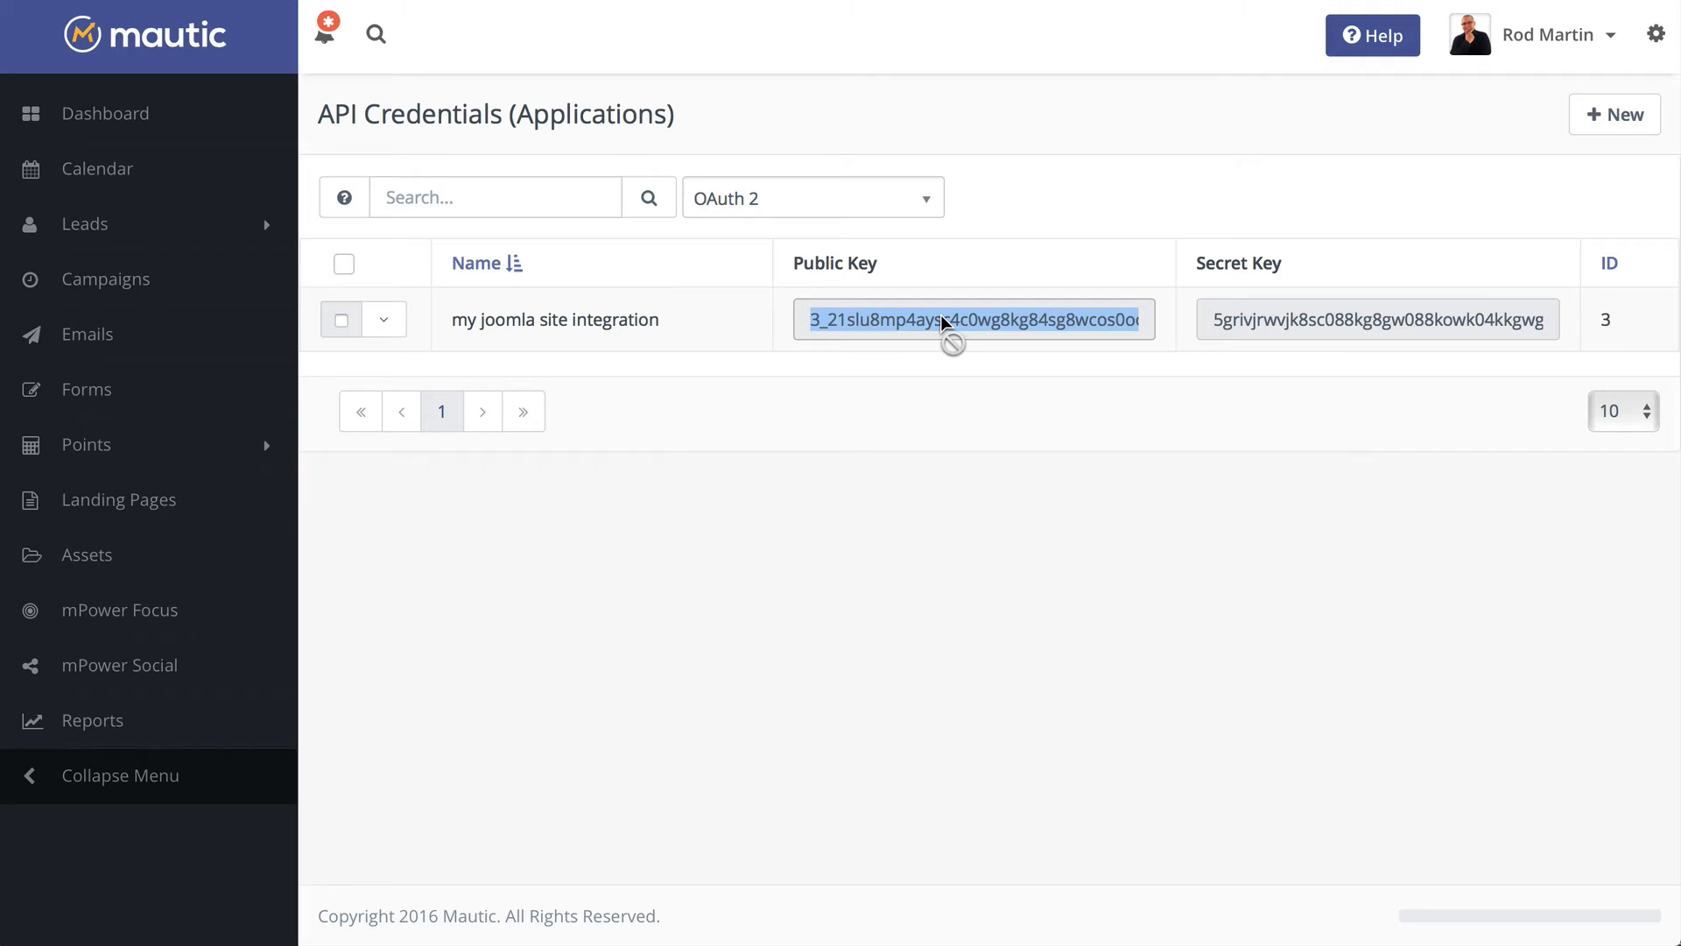
mouse_move(891, 287)
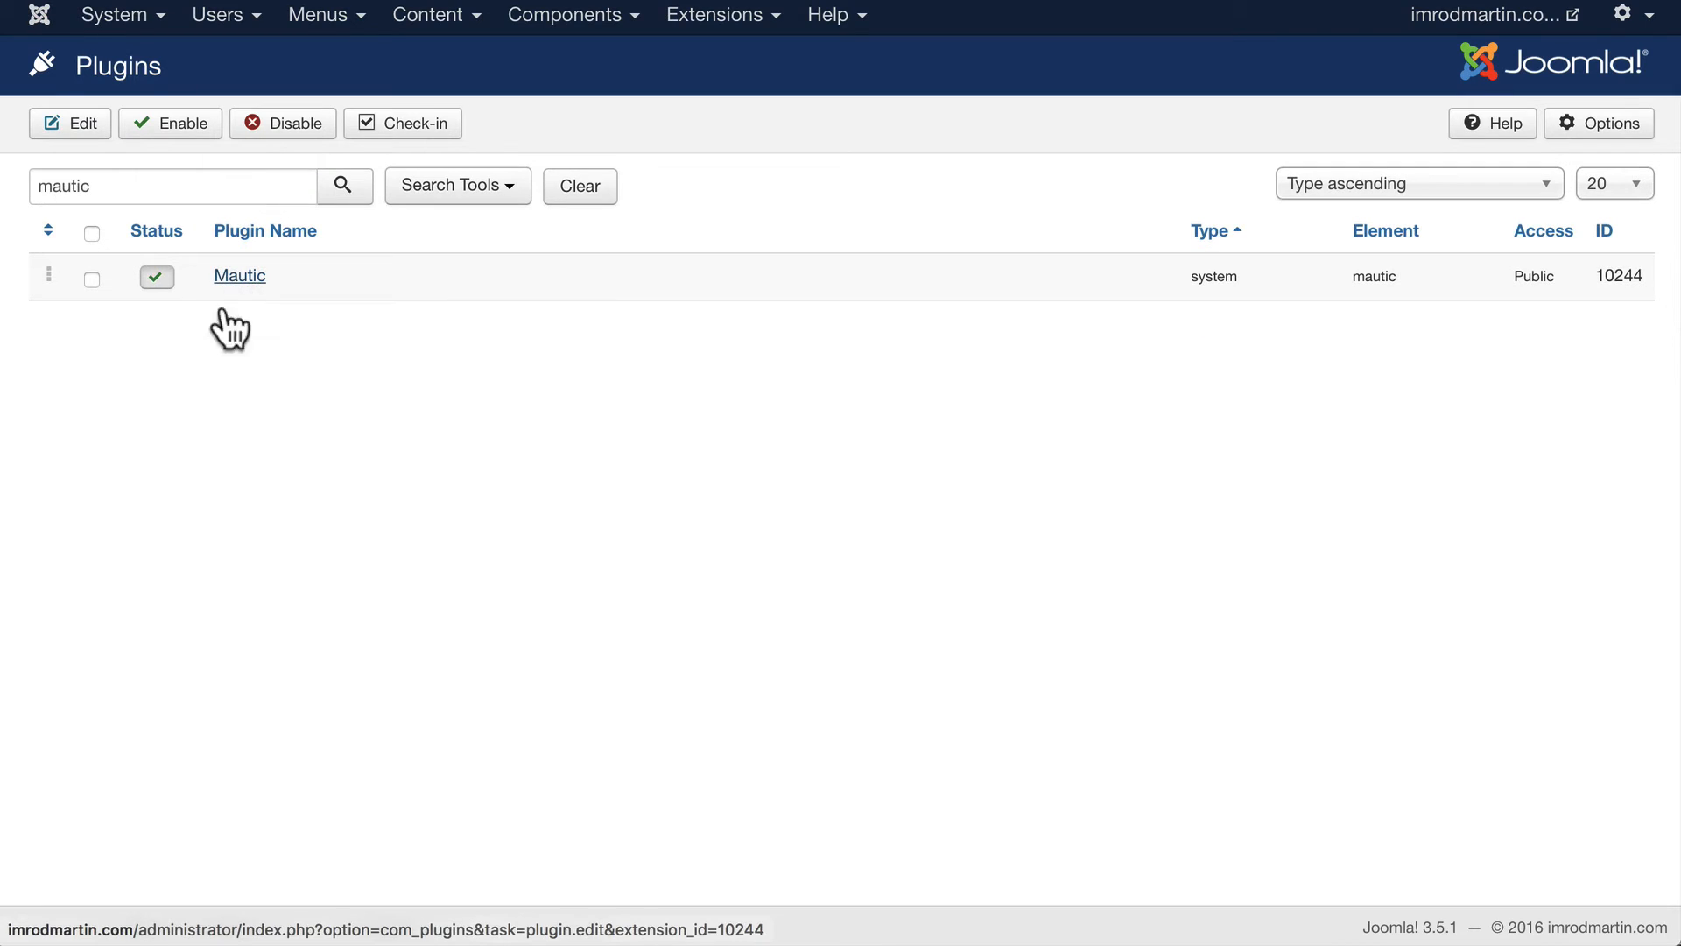
left_click(238, 275)
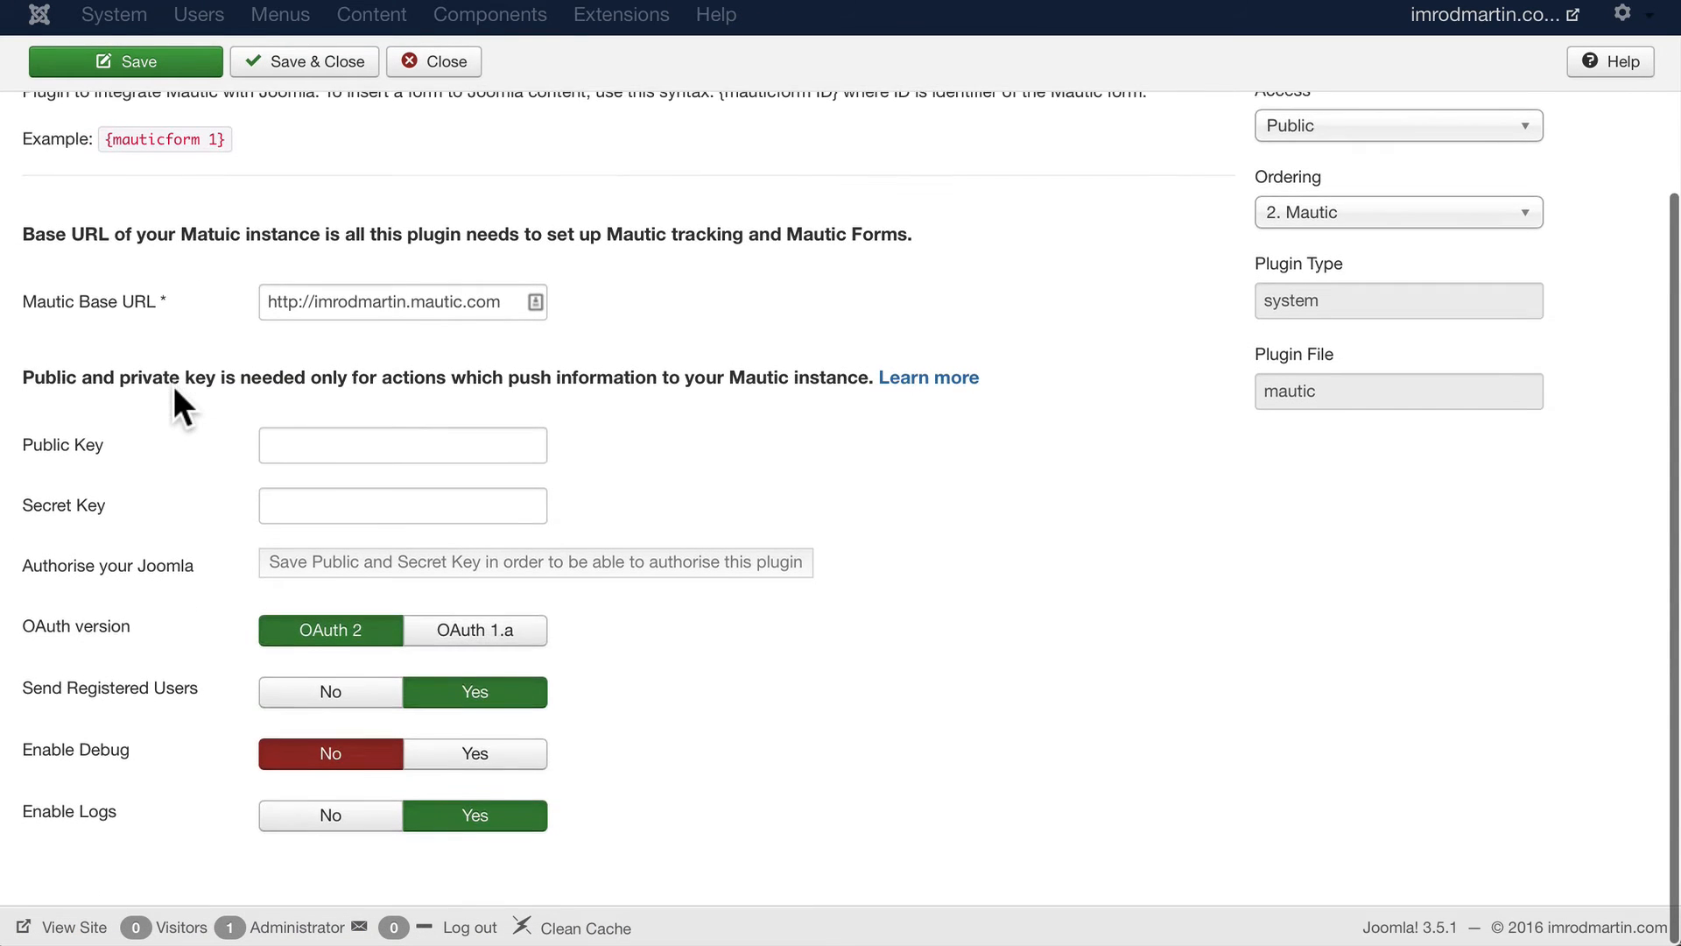
mouse_move(268, 353)
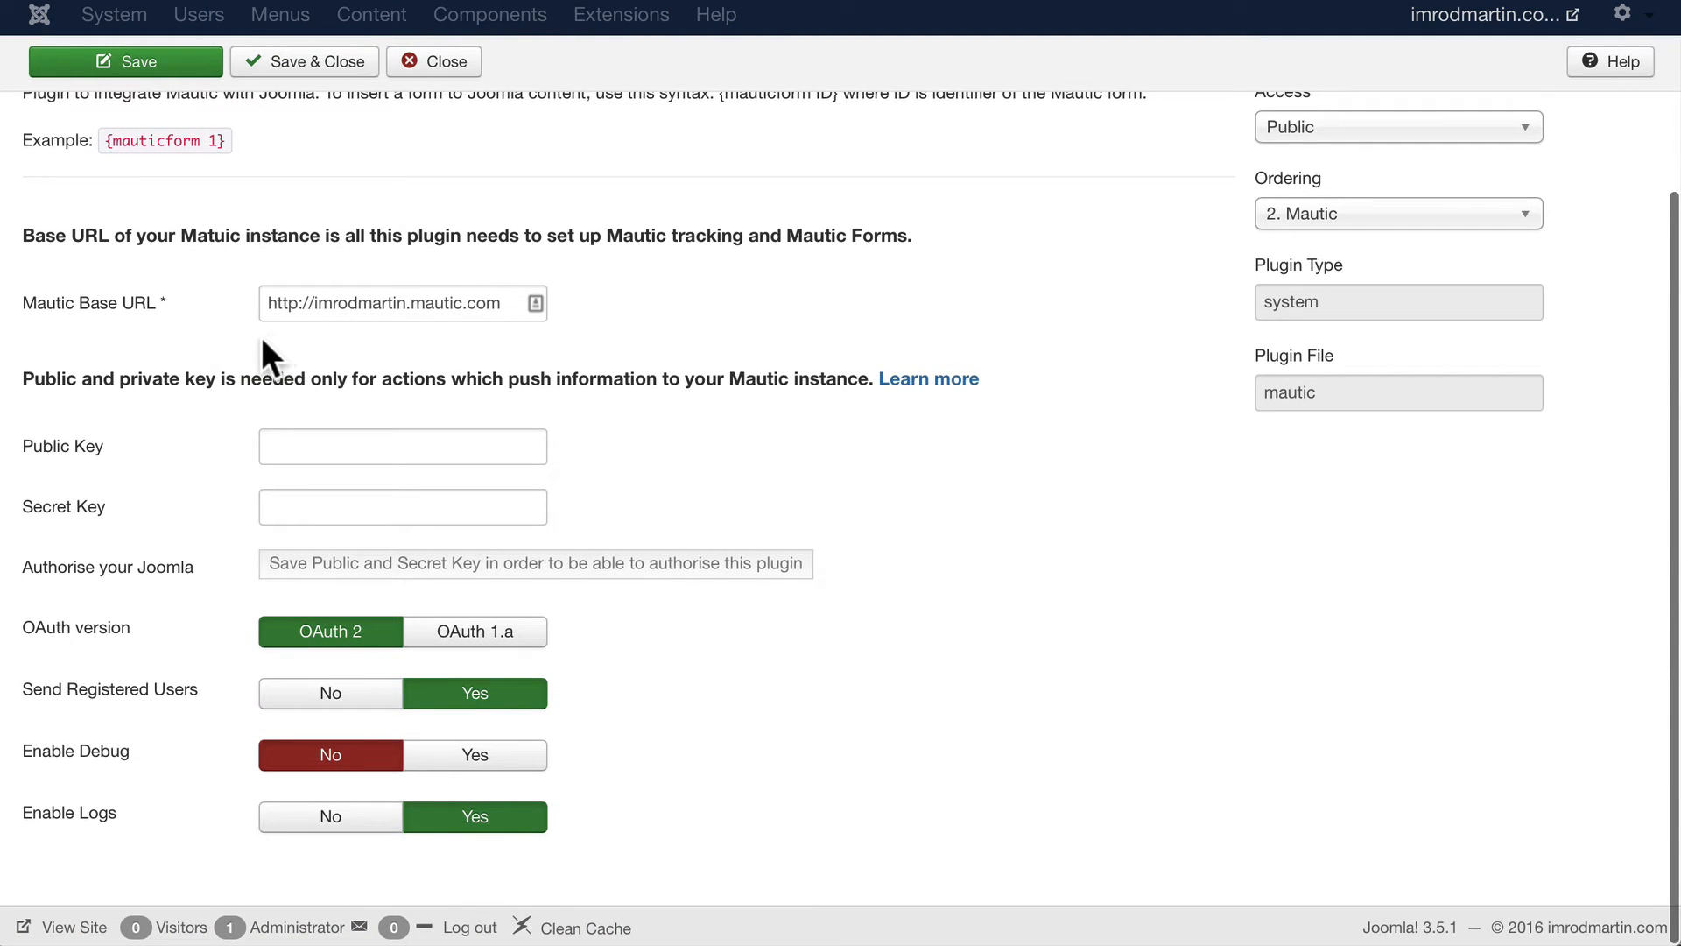
mouse_move(197, 434)
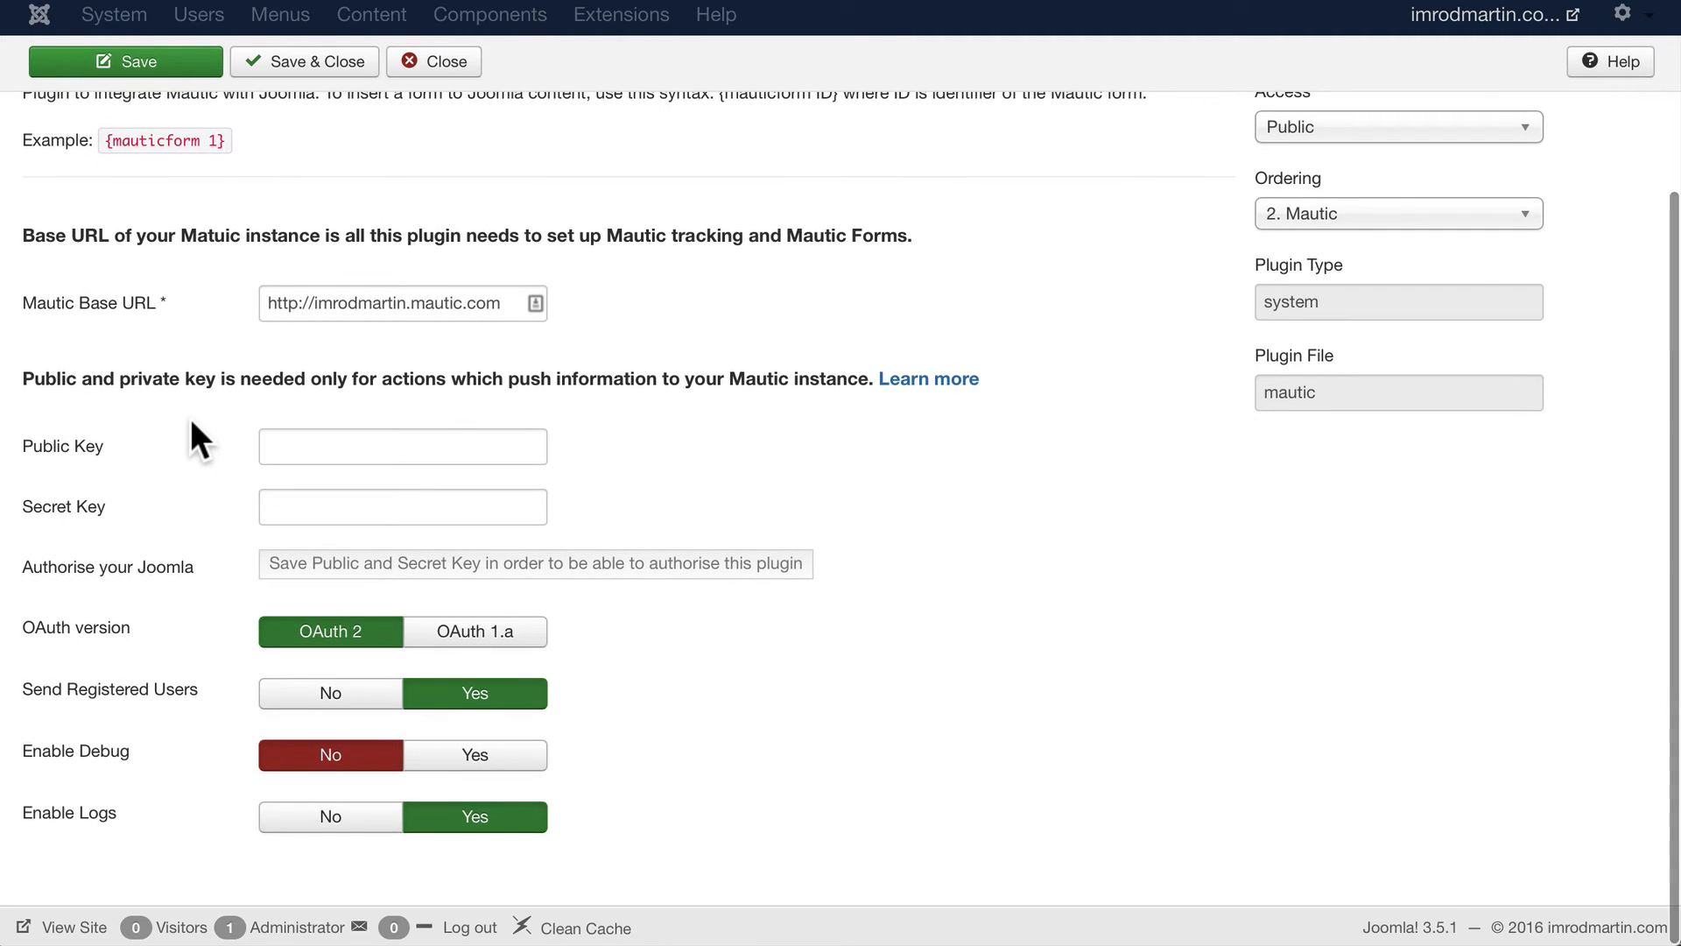
left_click(403, 447)
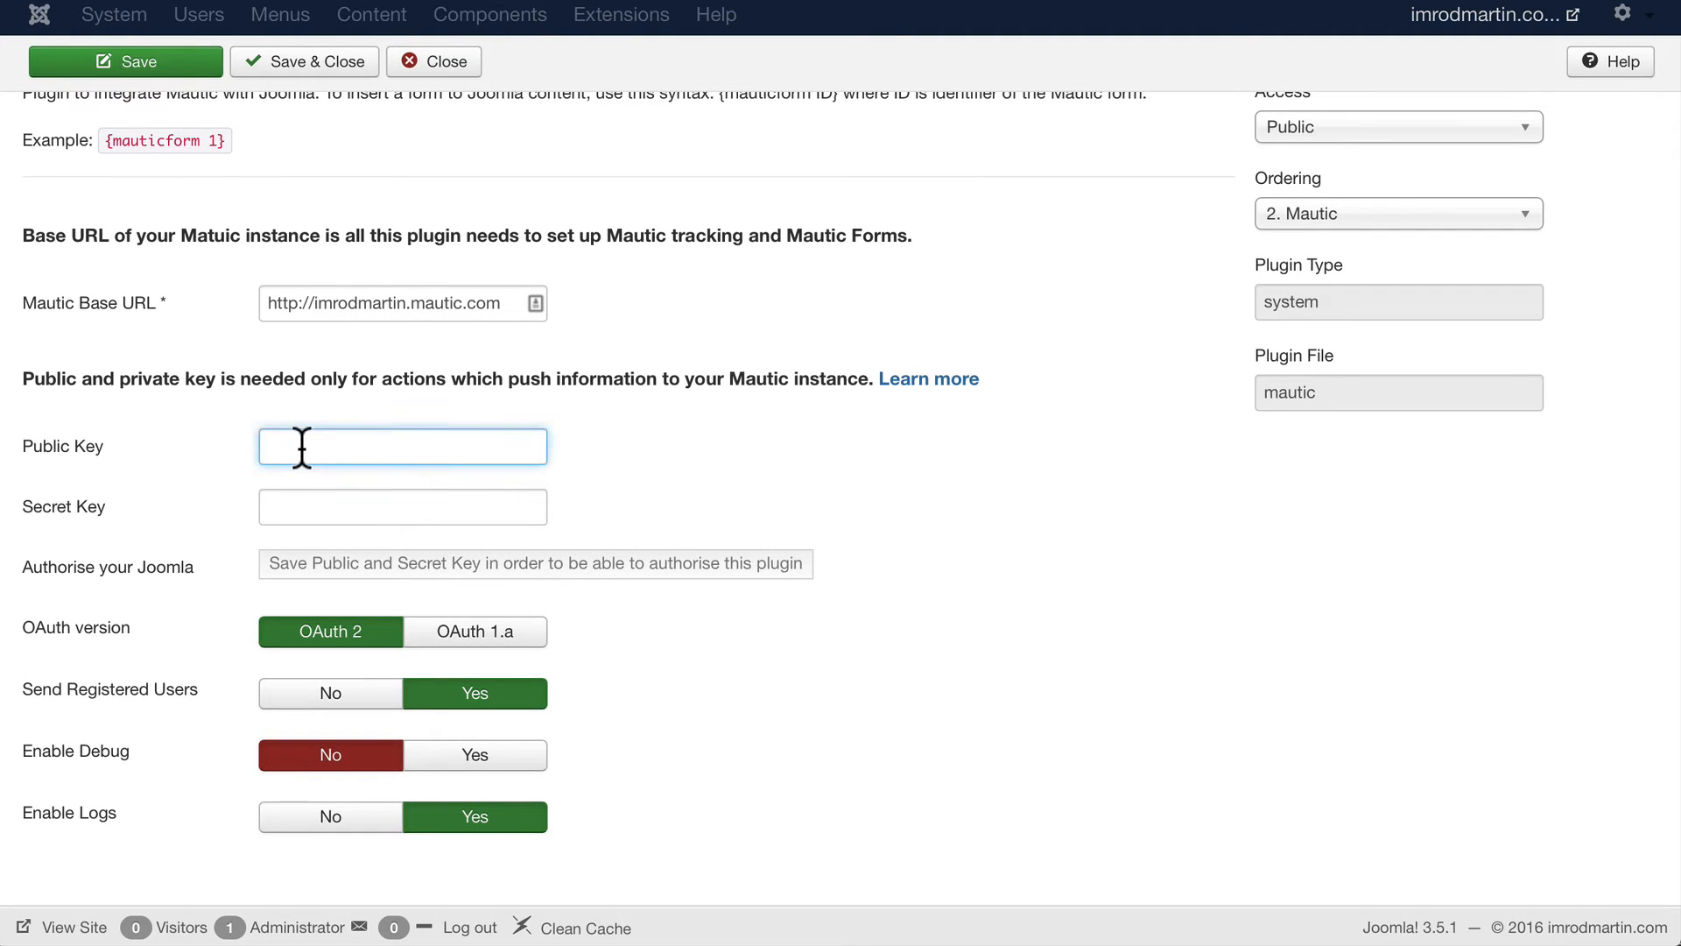
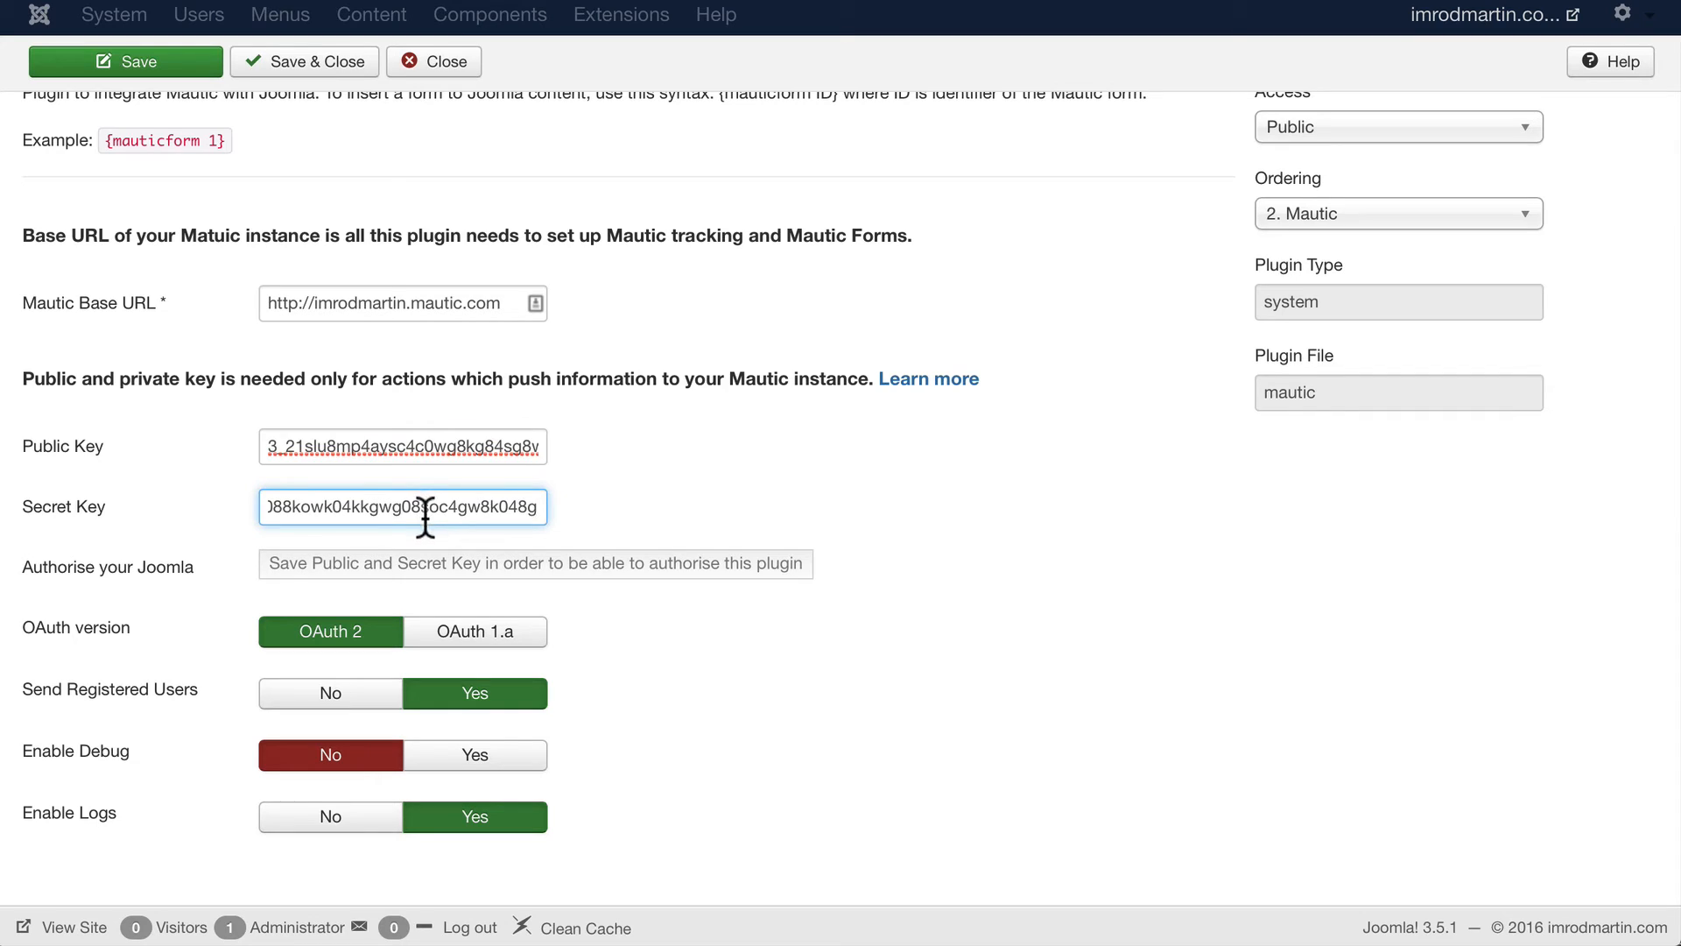
mouse_move(338, 656)
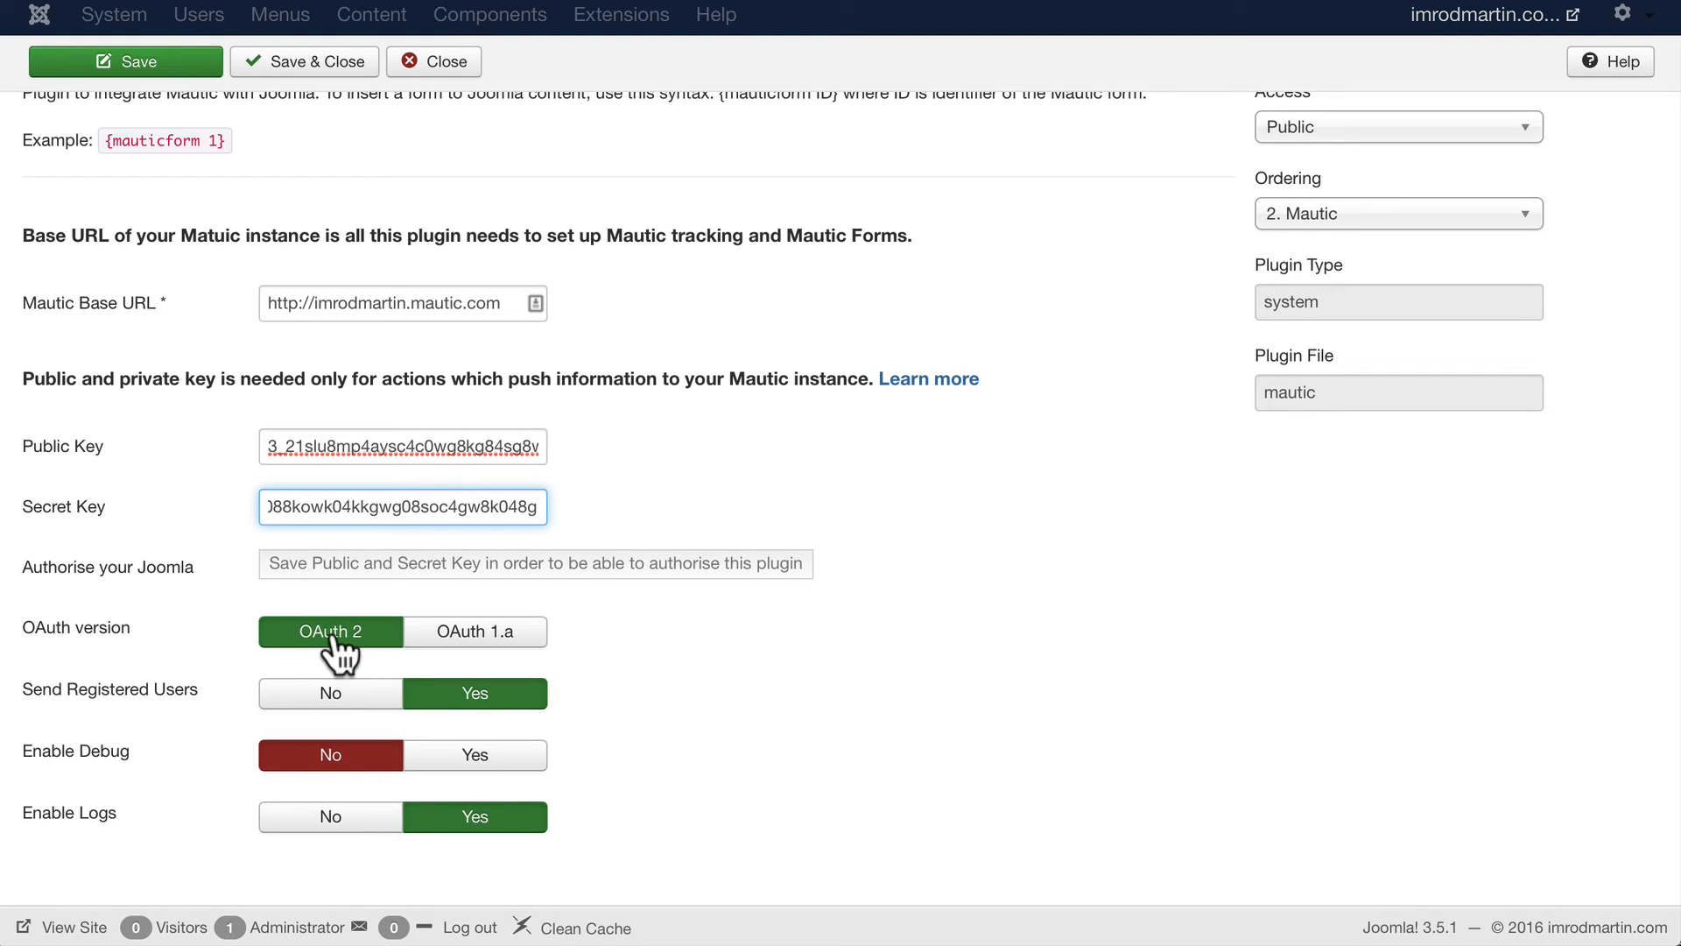
mouse_move(246, 177)
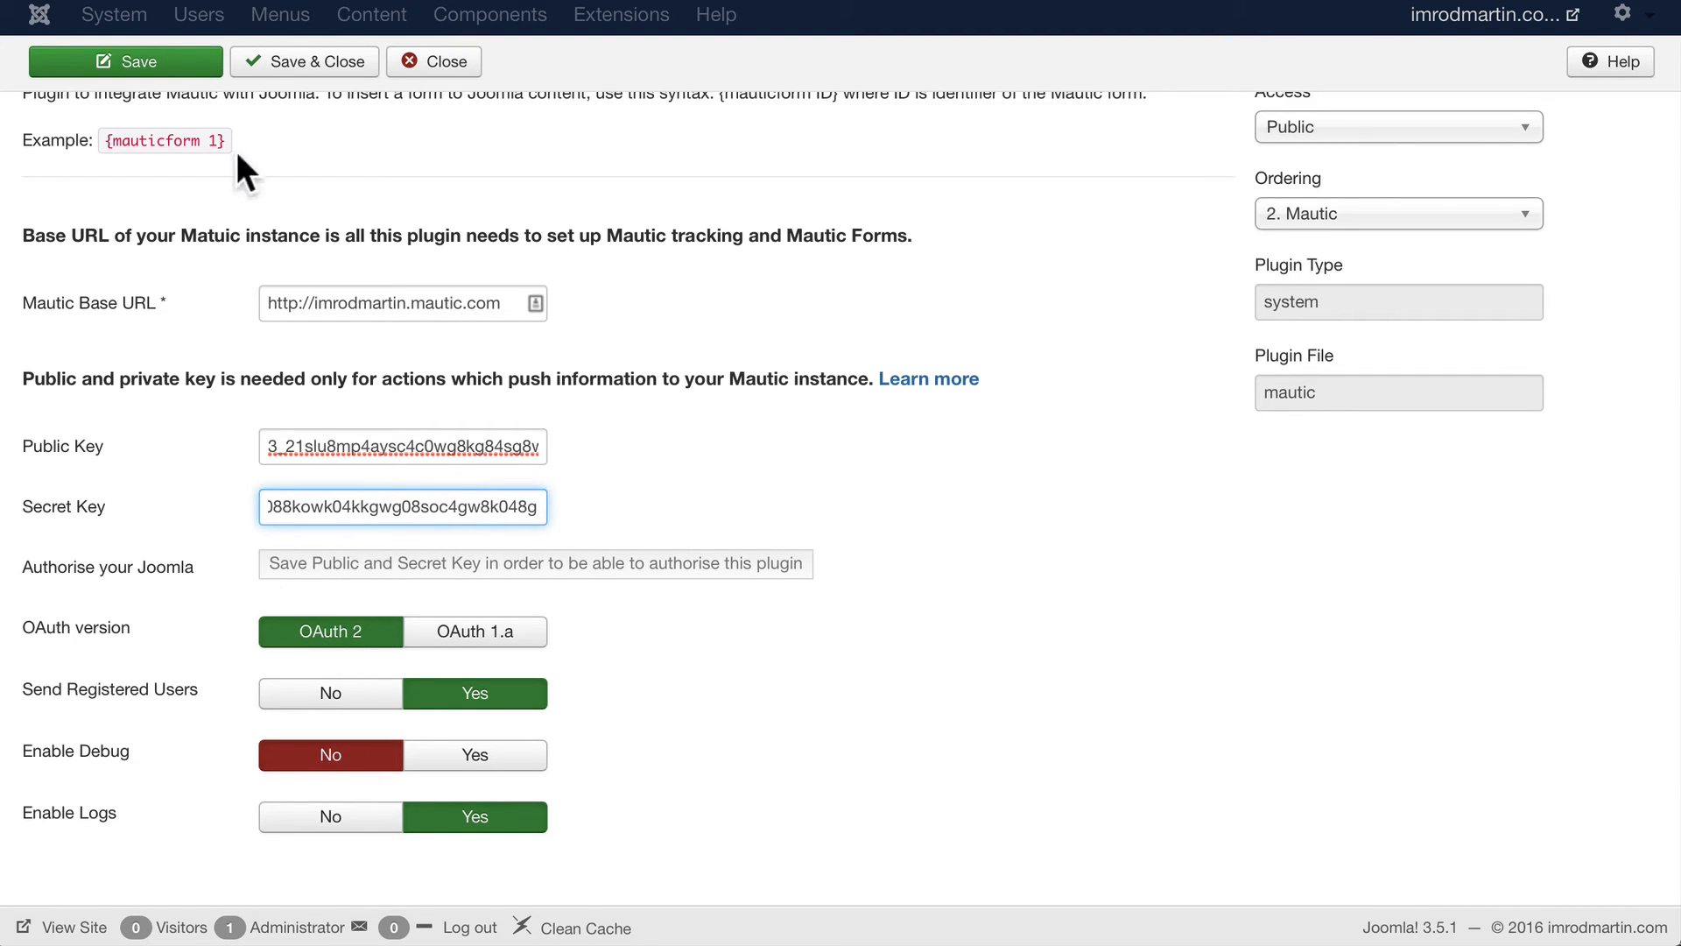
left_click(124, 61)
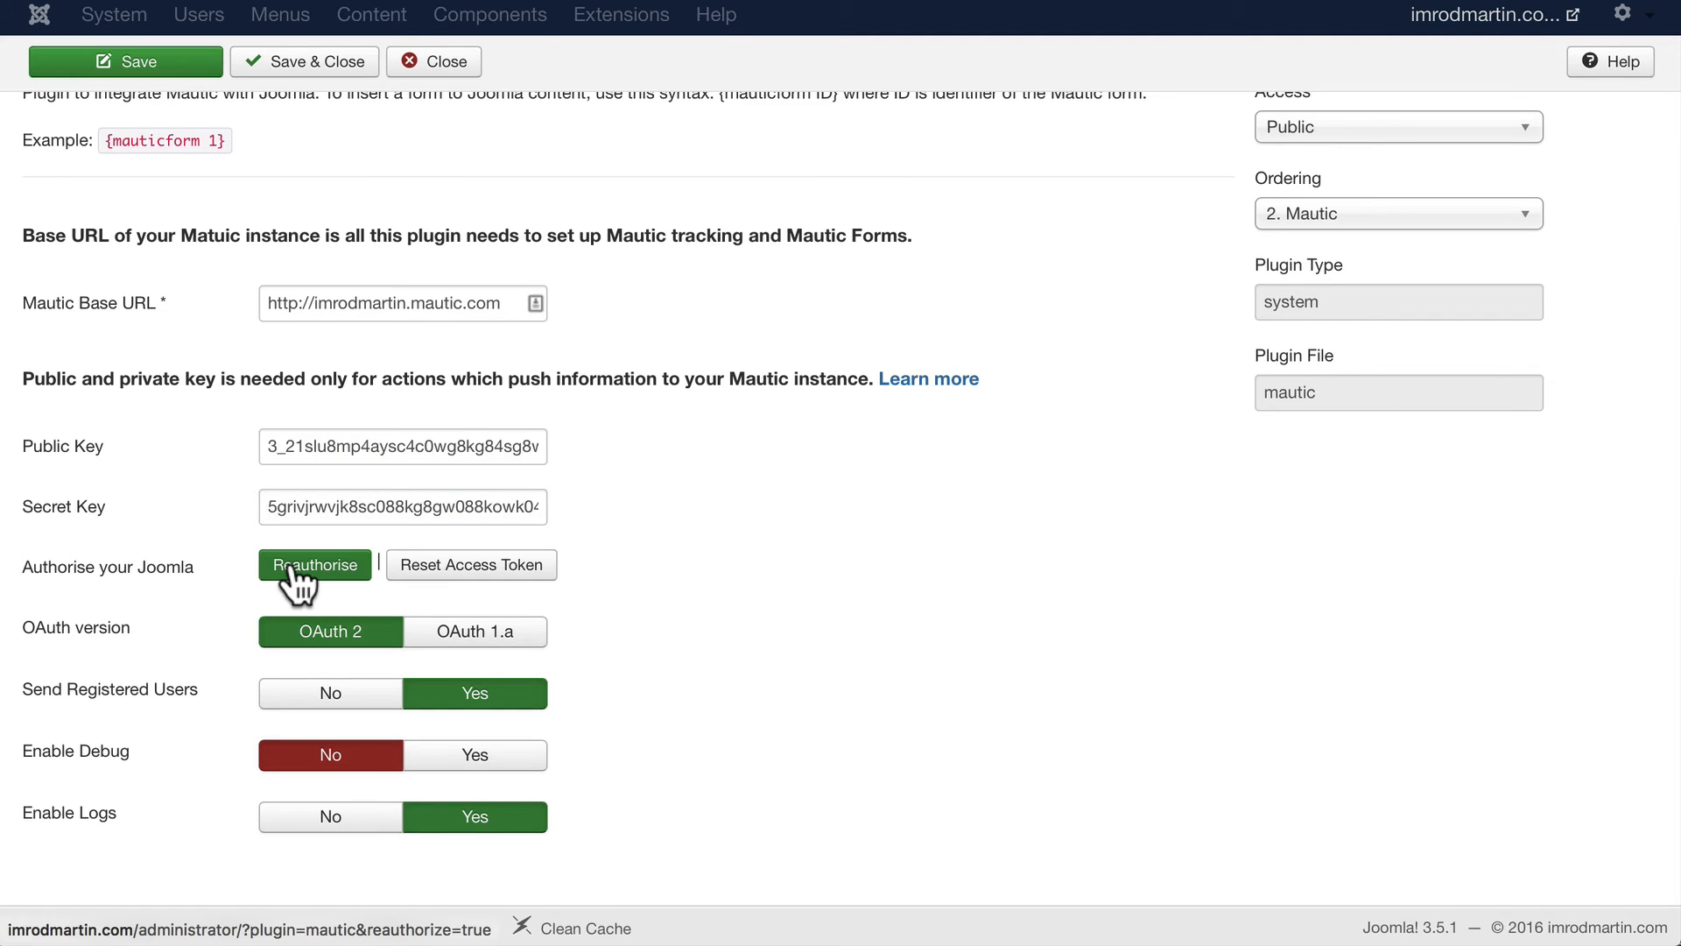
mouse_move(160, 580)
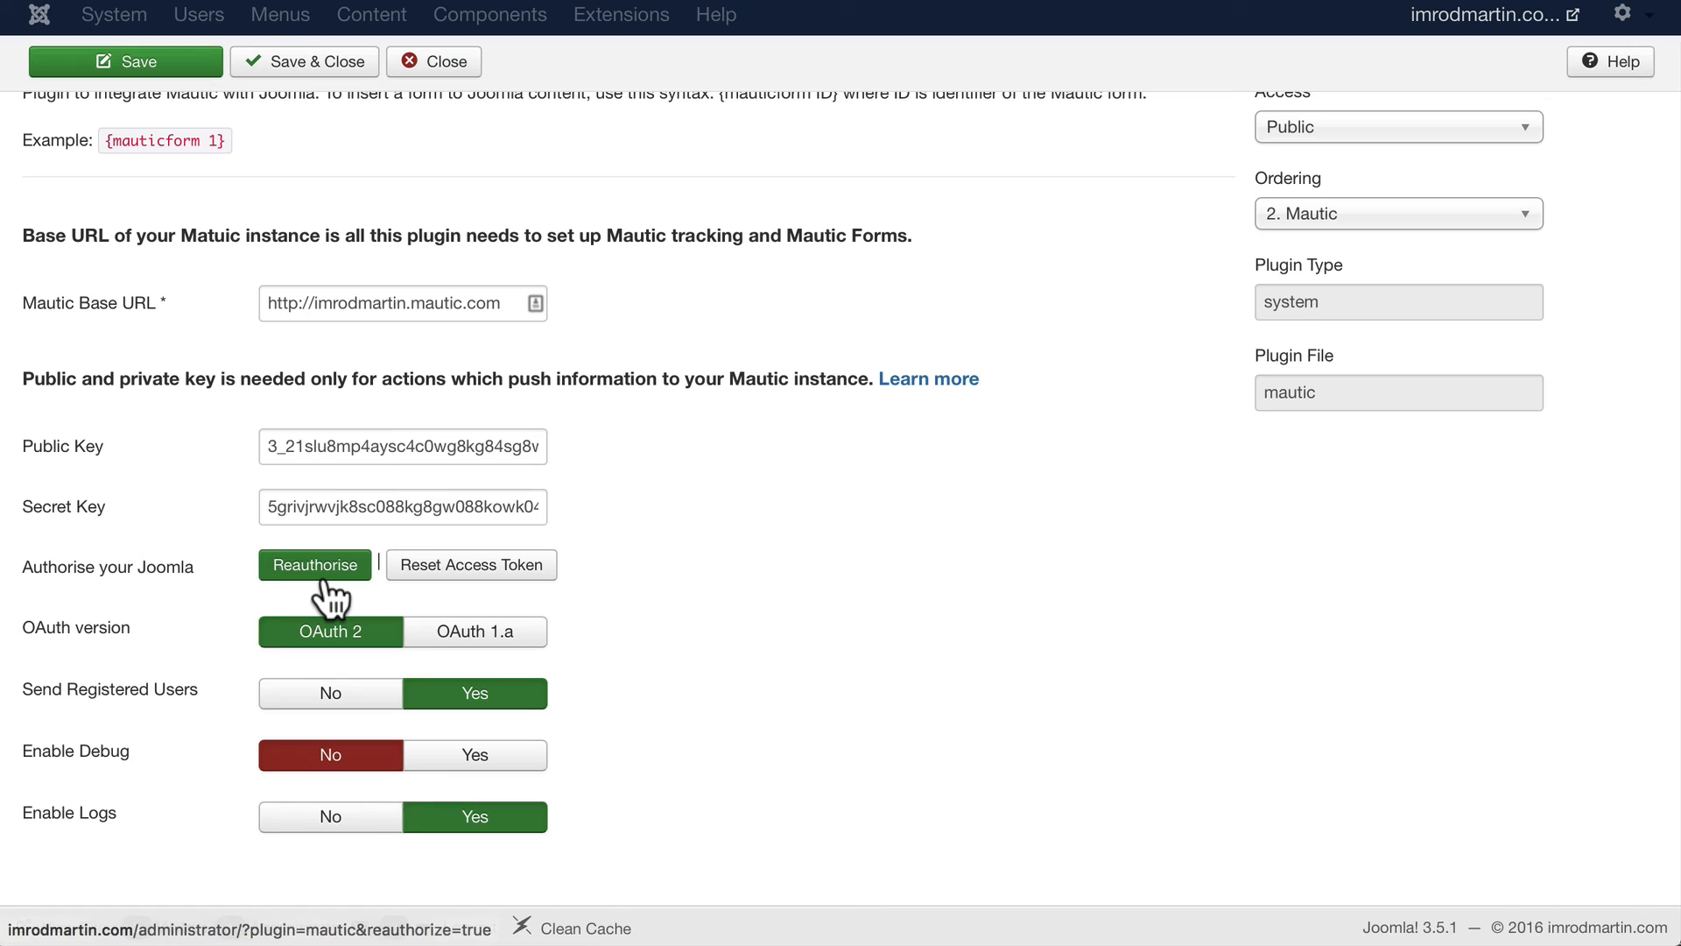
mouse_move(314, 579)
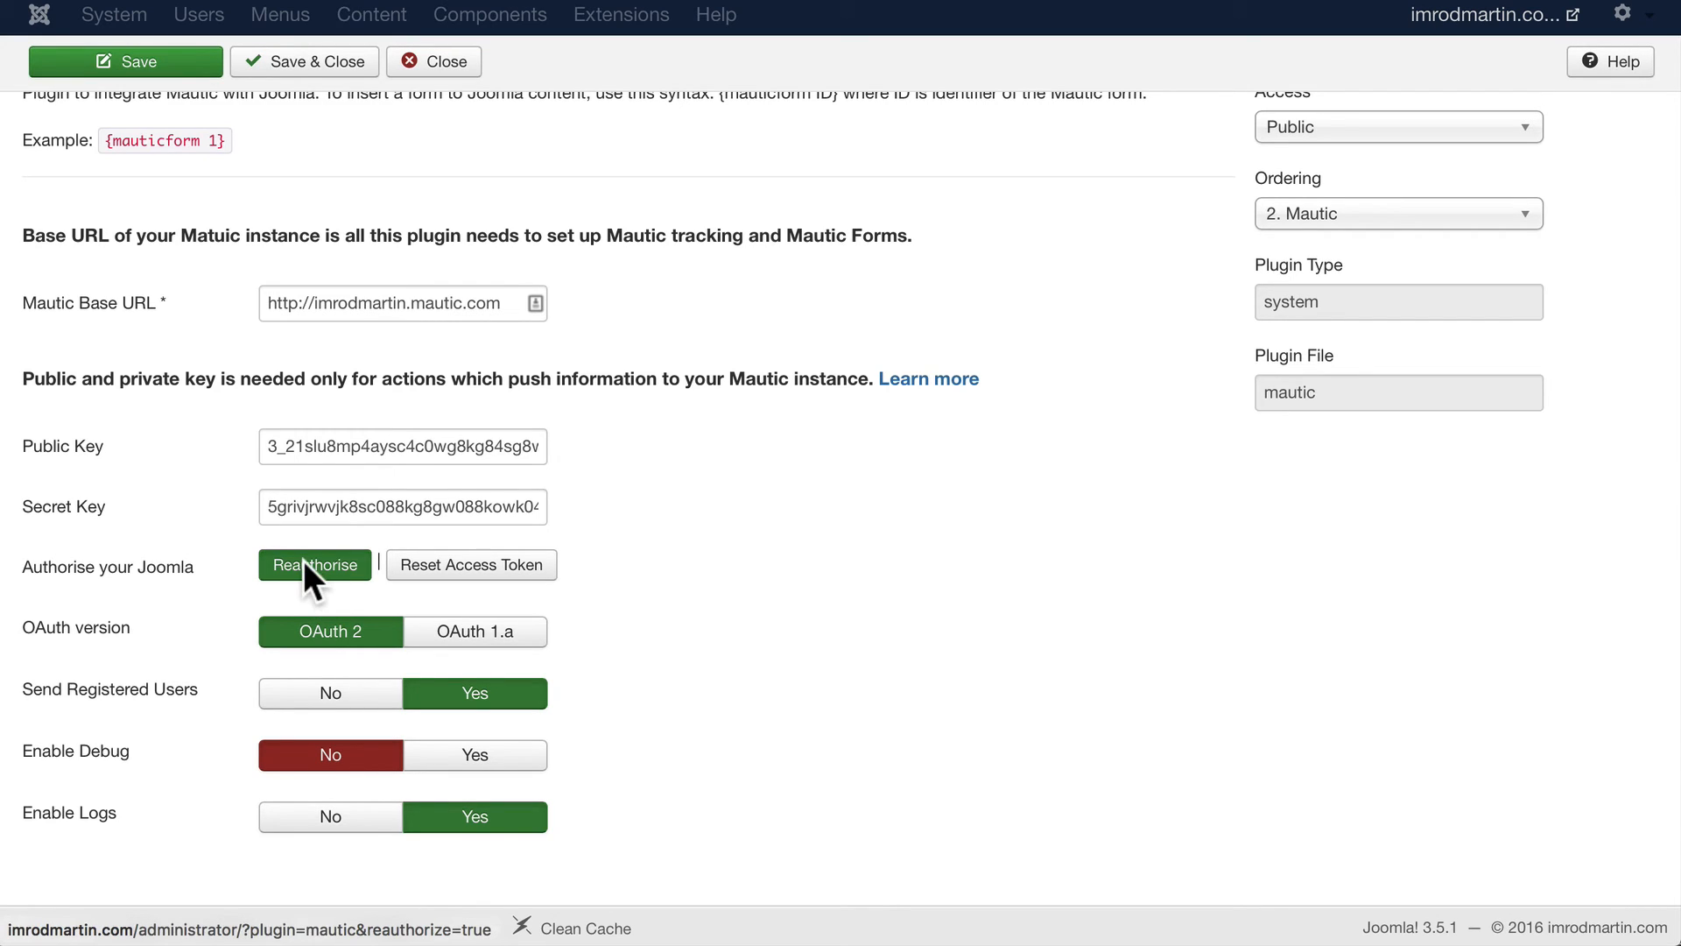
- Reauthorise the plugin and log in to Mautic to reach the connection request
left_click(313, 565)
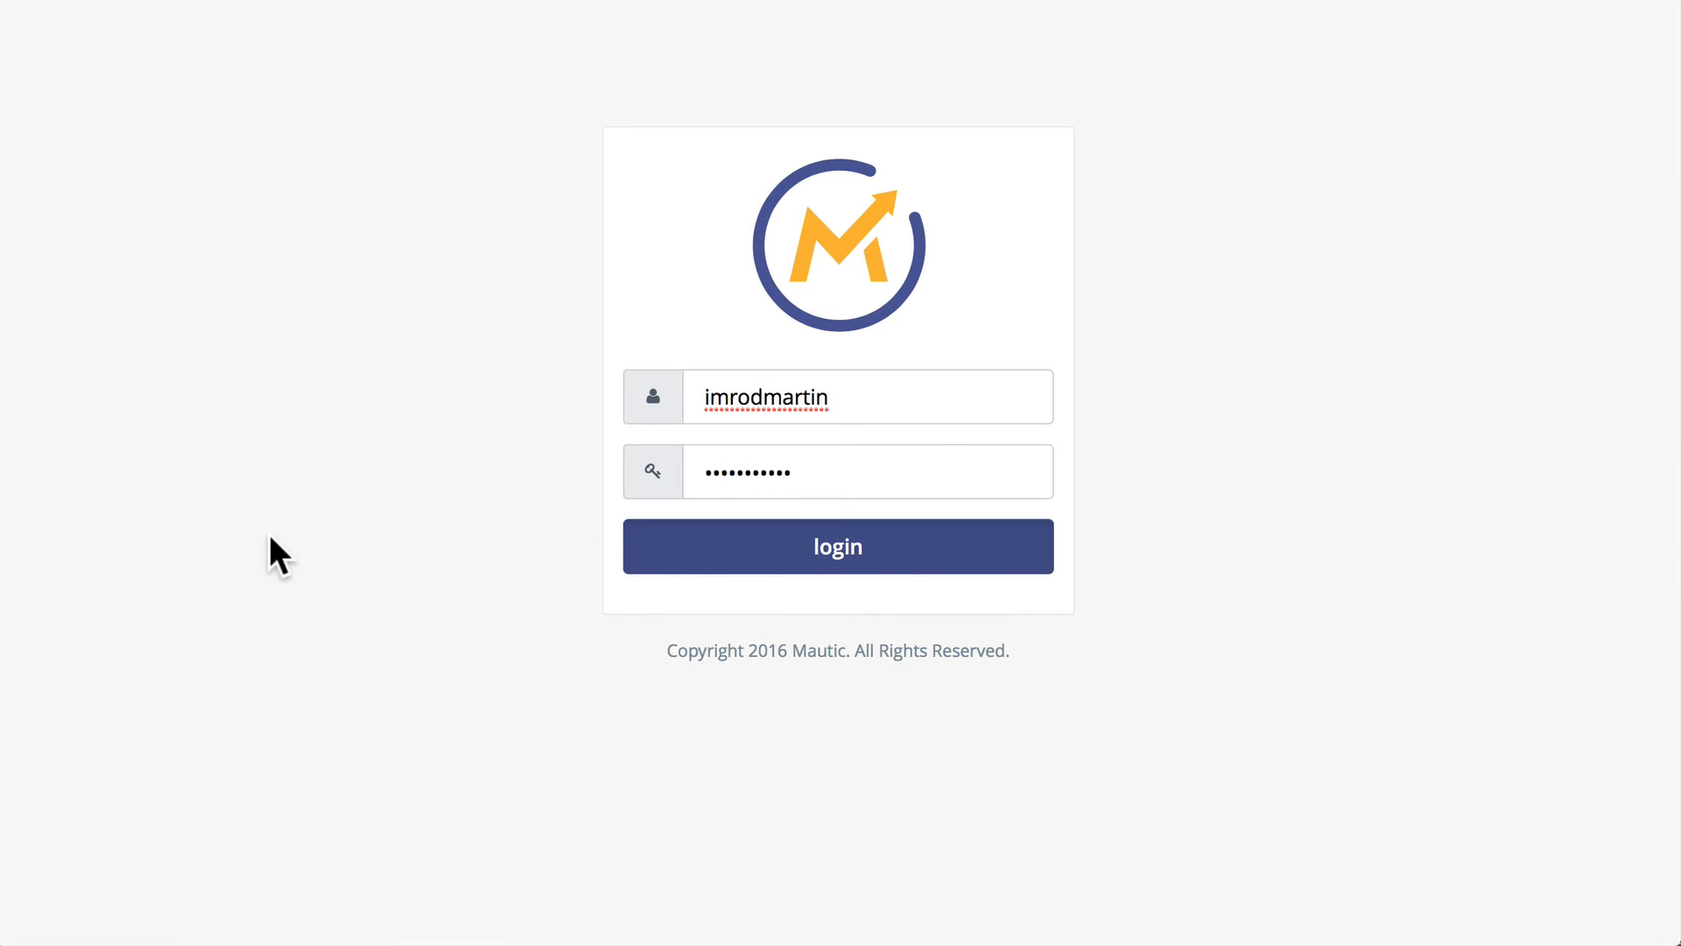
left_click(837, 546)
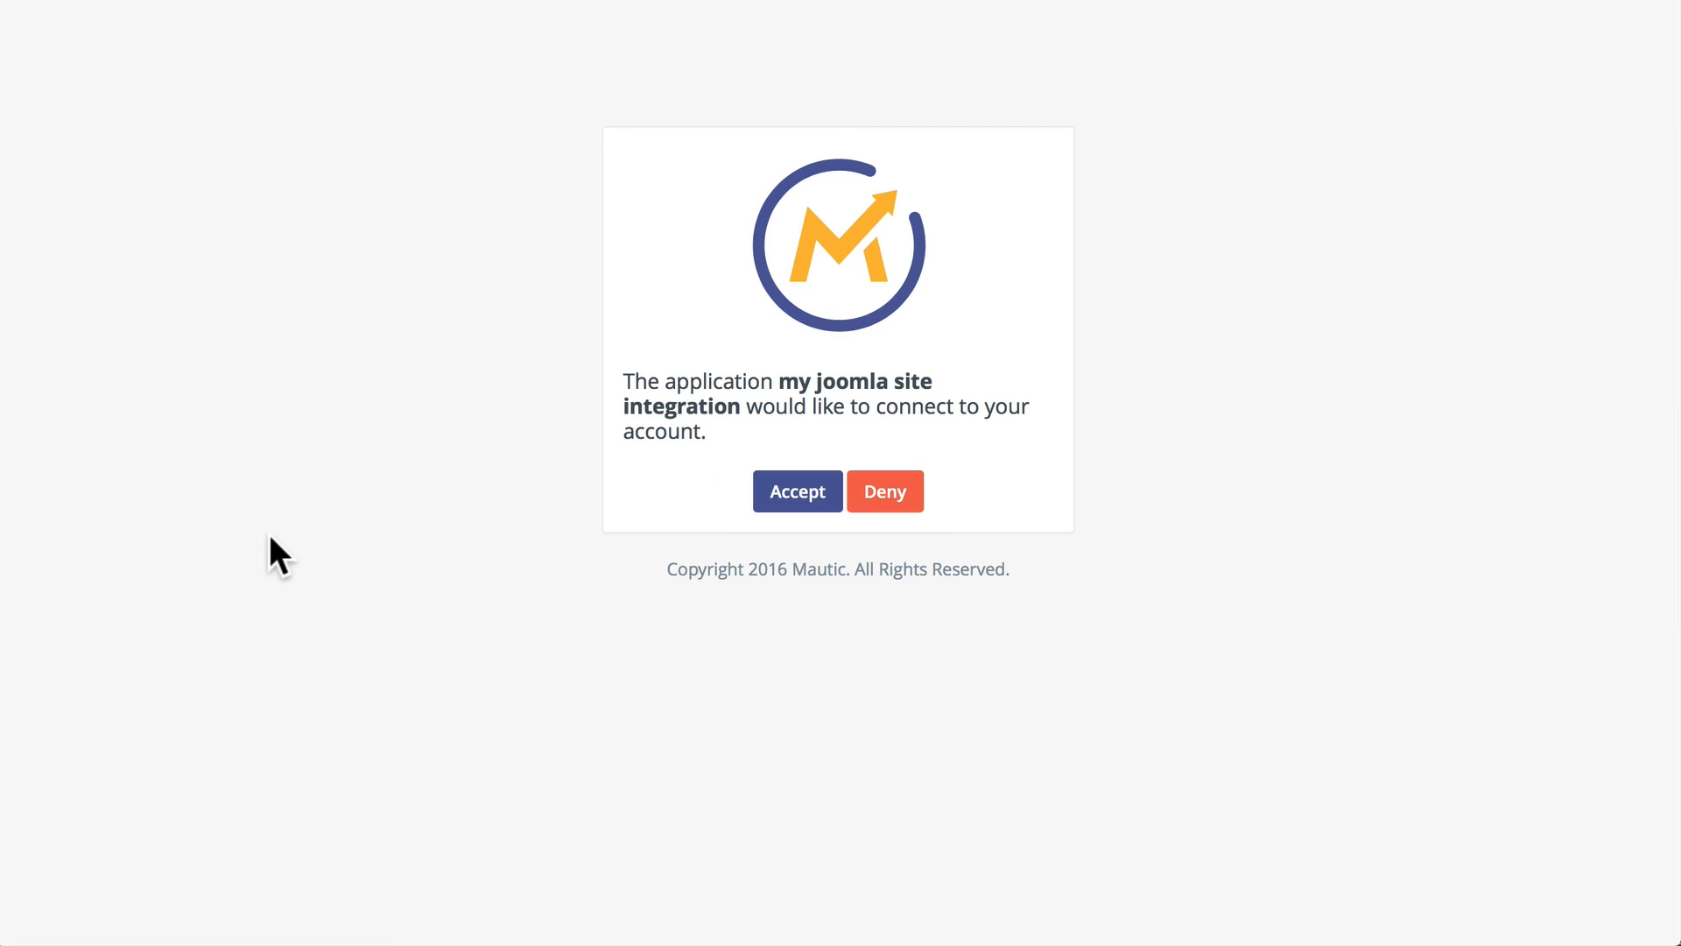
mouse_move(653, 434)
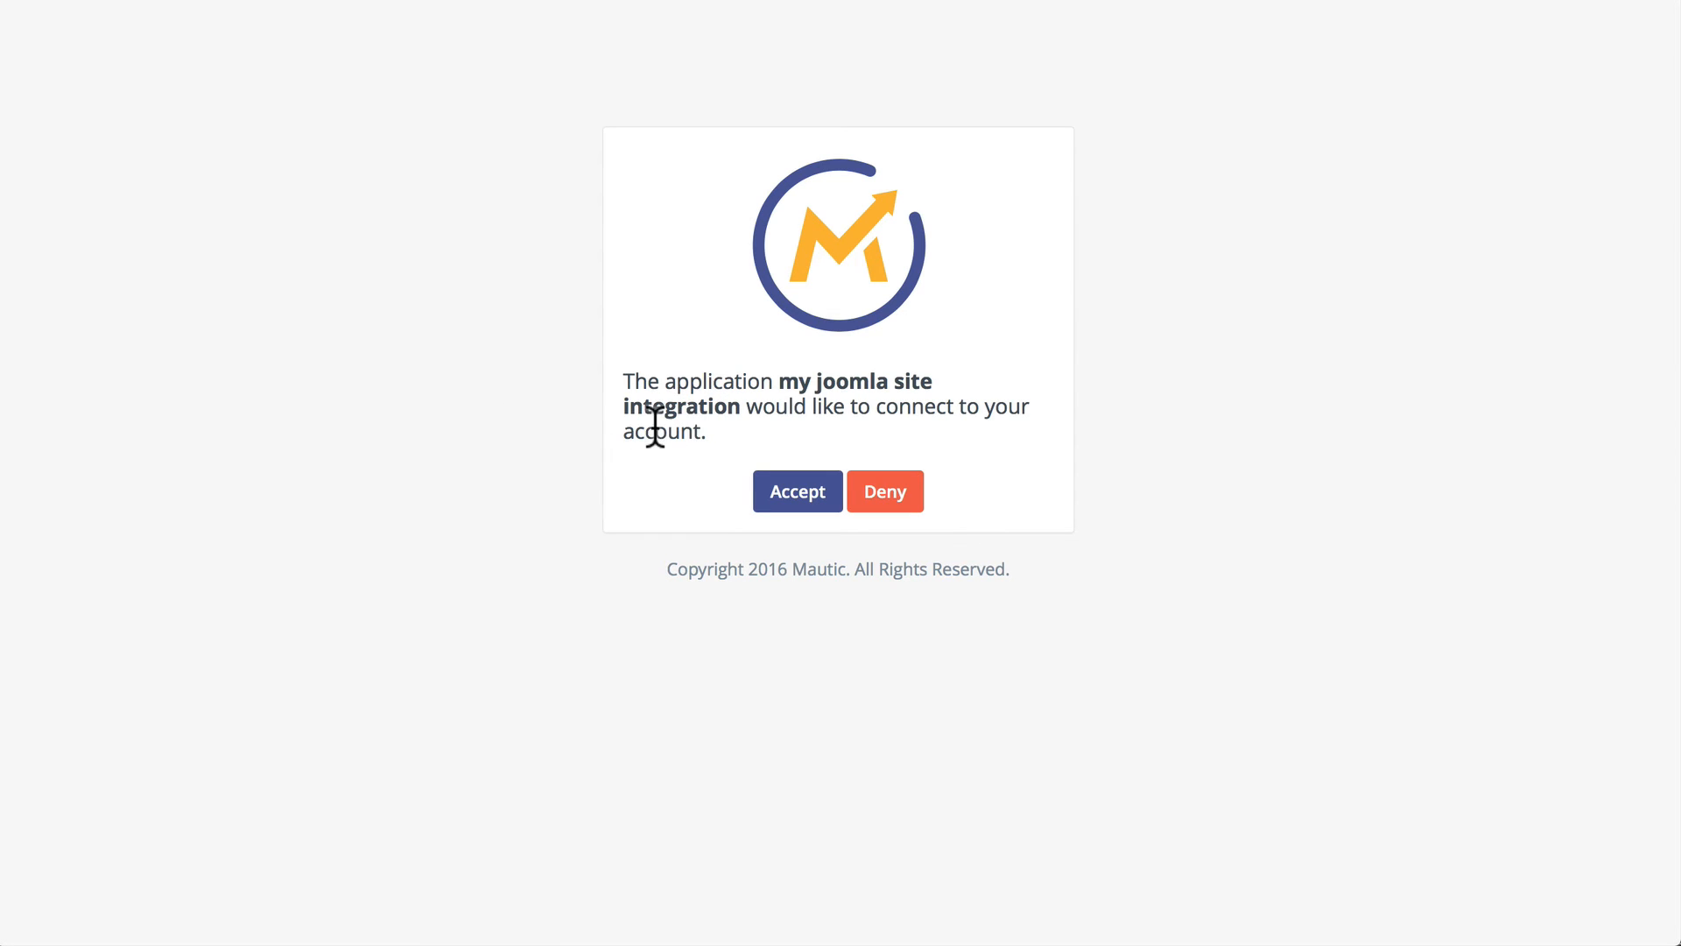
mouse_move(383, 464)
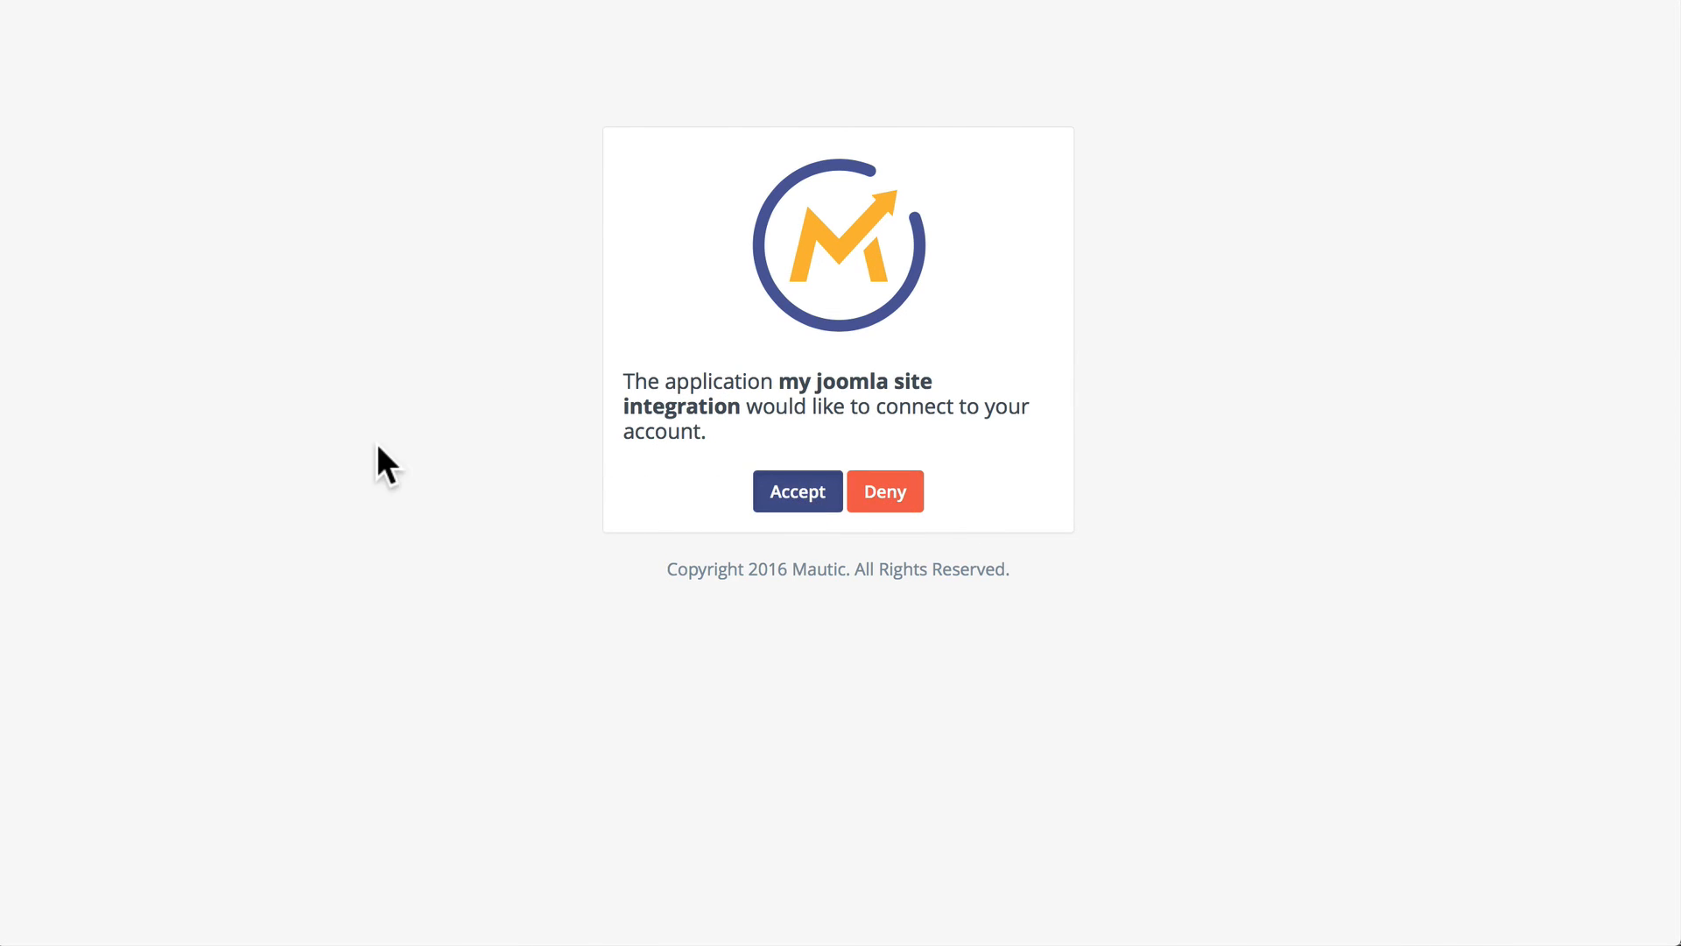
- Accept the connection, set Send Registered Users to Yes, and save and close the plugin
left_click(796, 491)
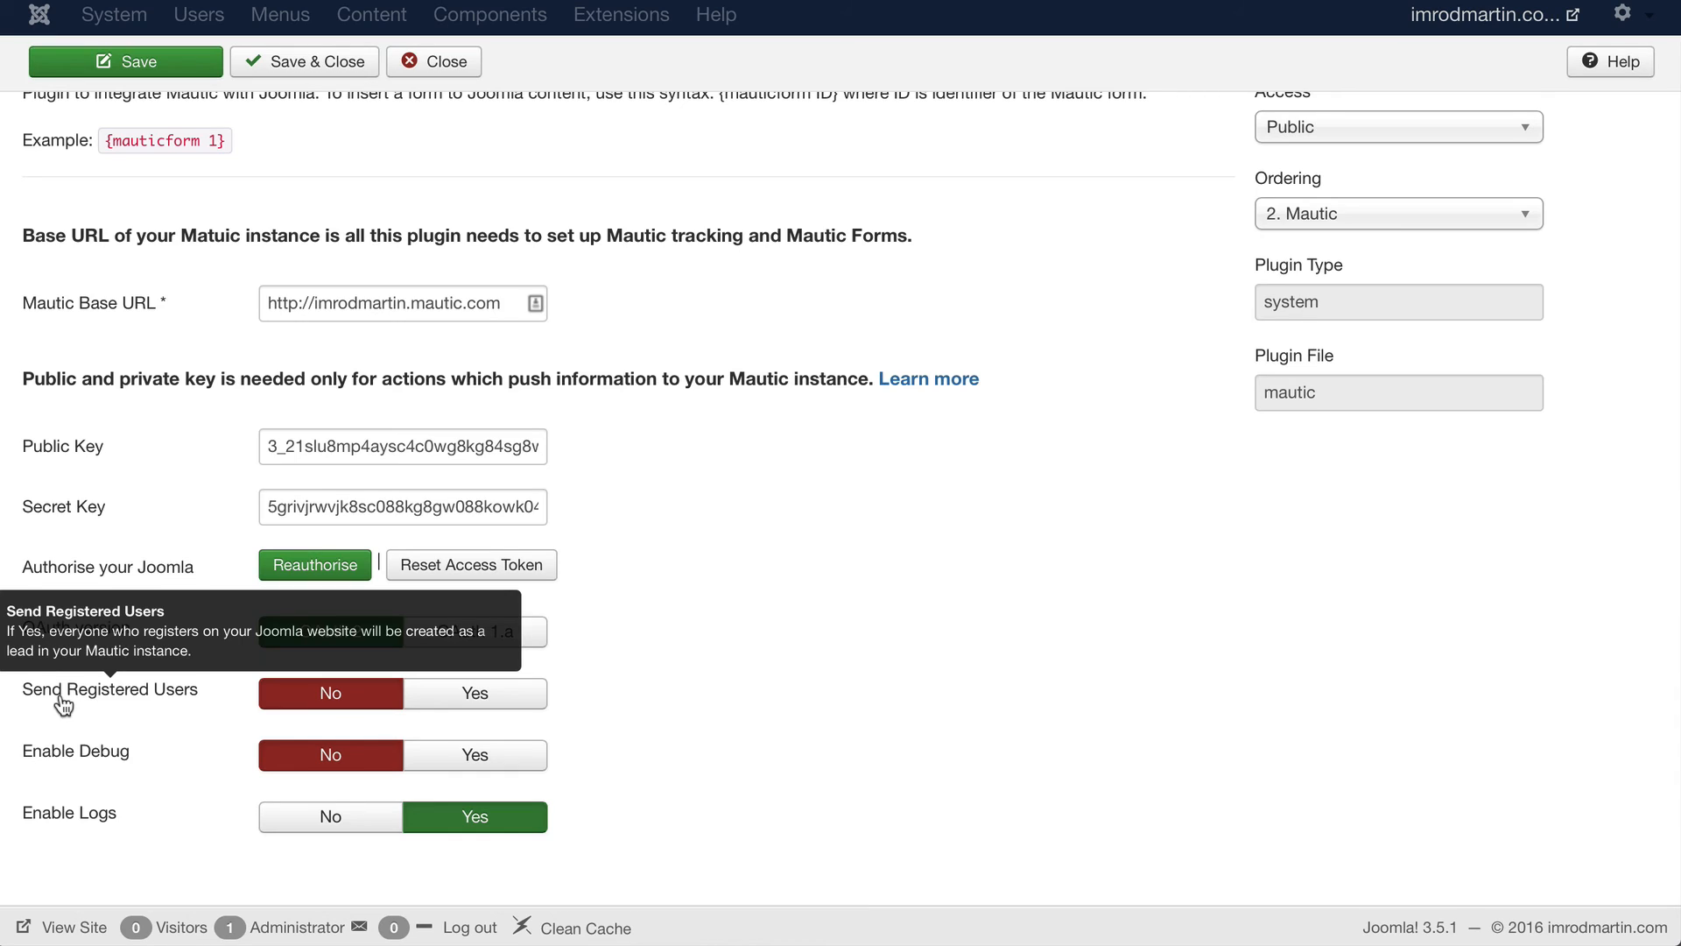
left_click(474, 693)
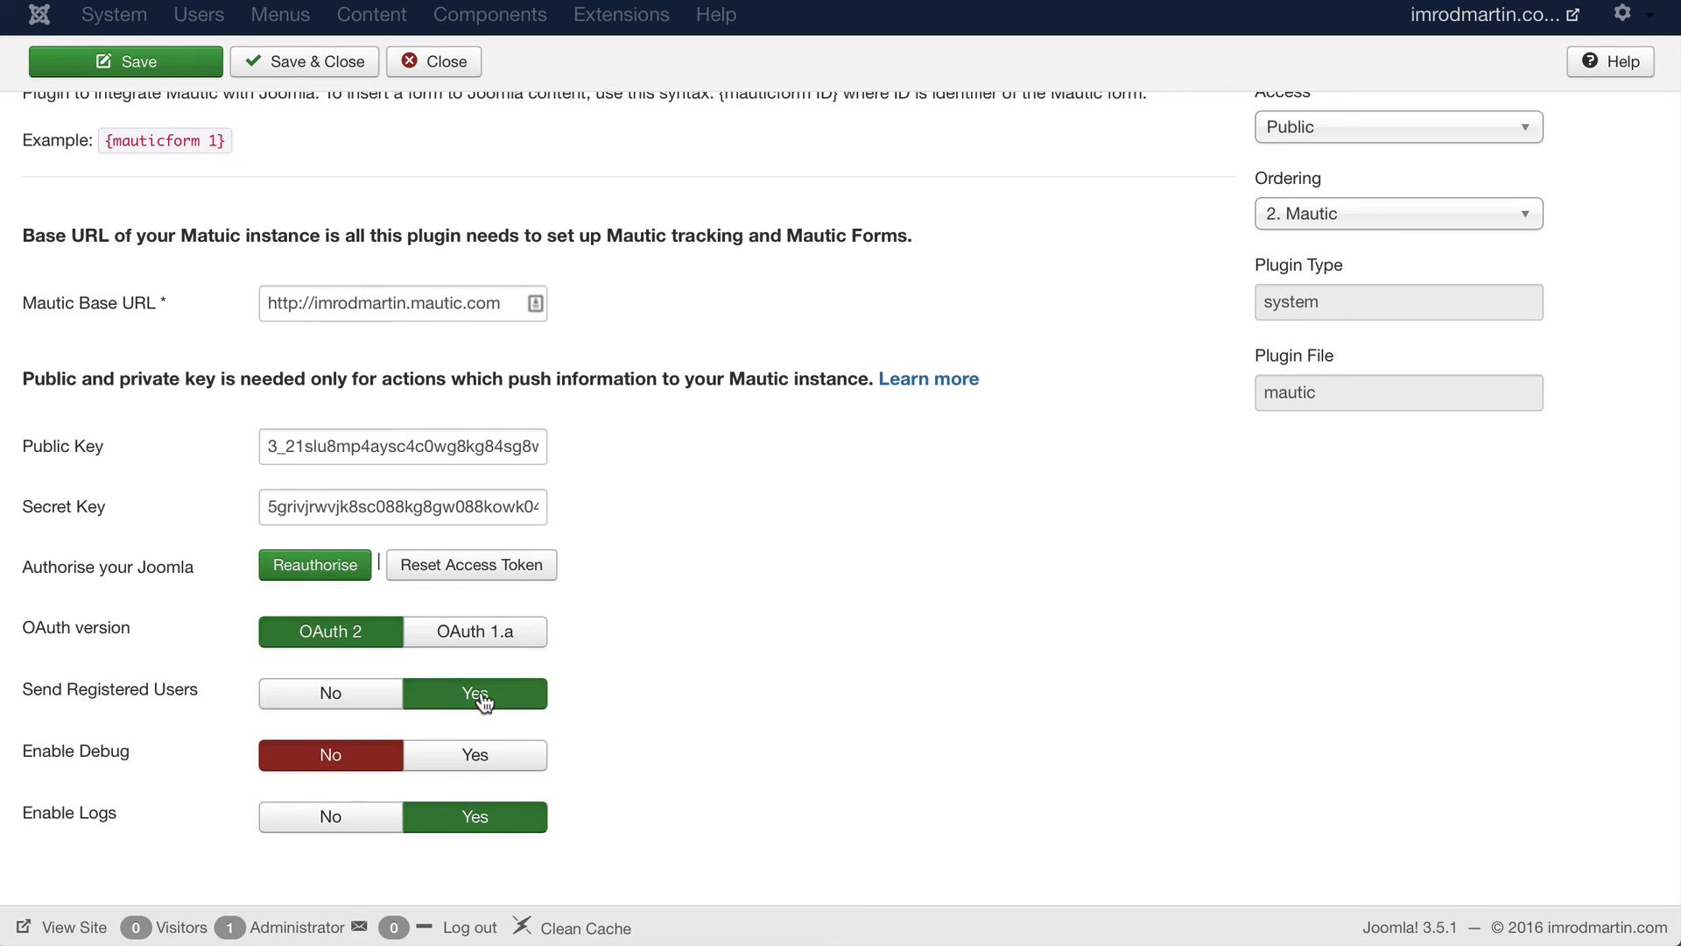
mouse_move(302, 61)
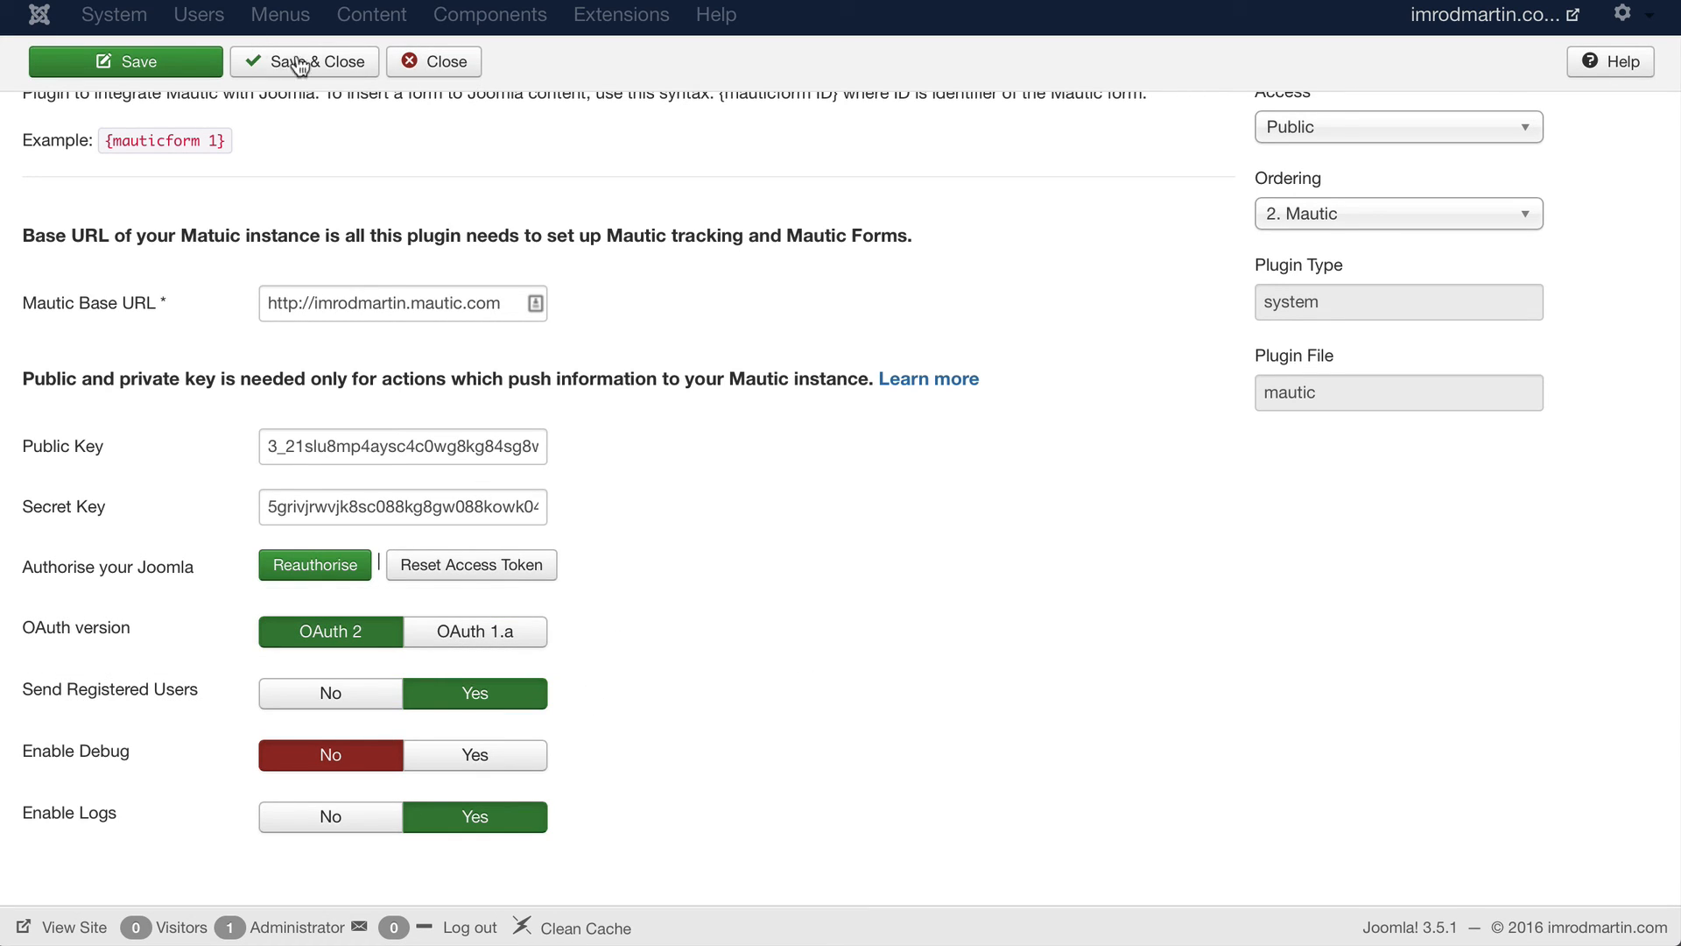
left_click(303, 61)
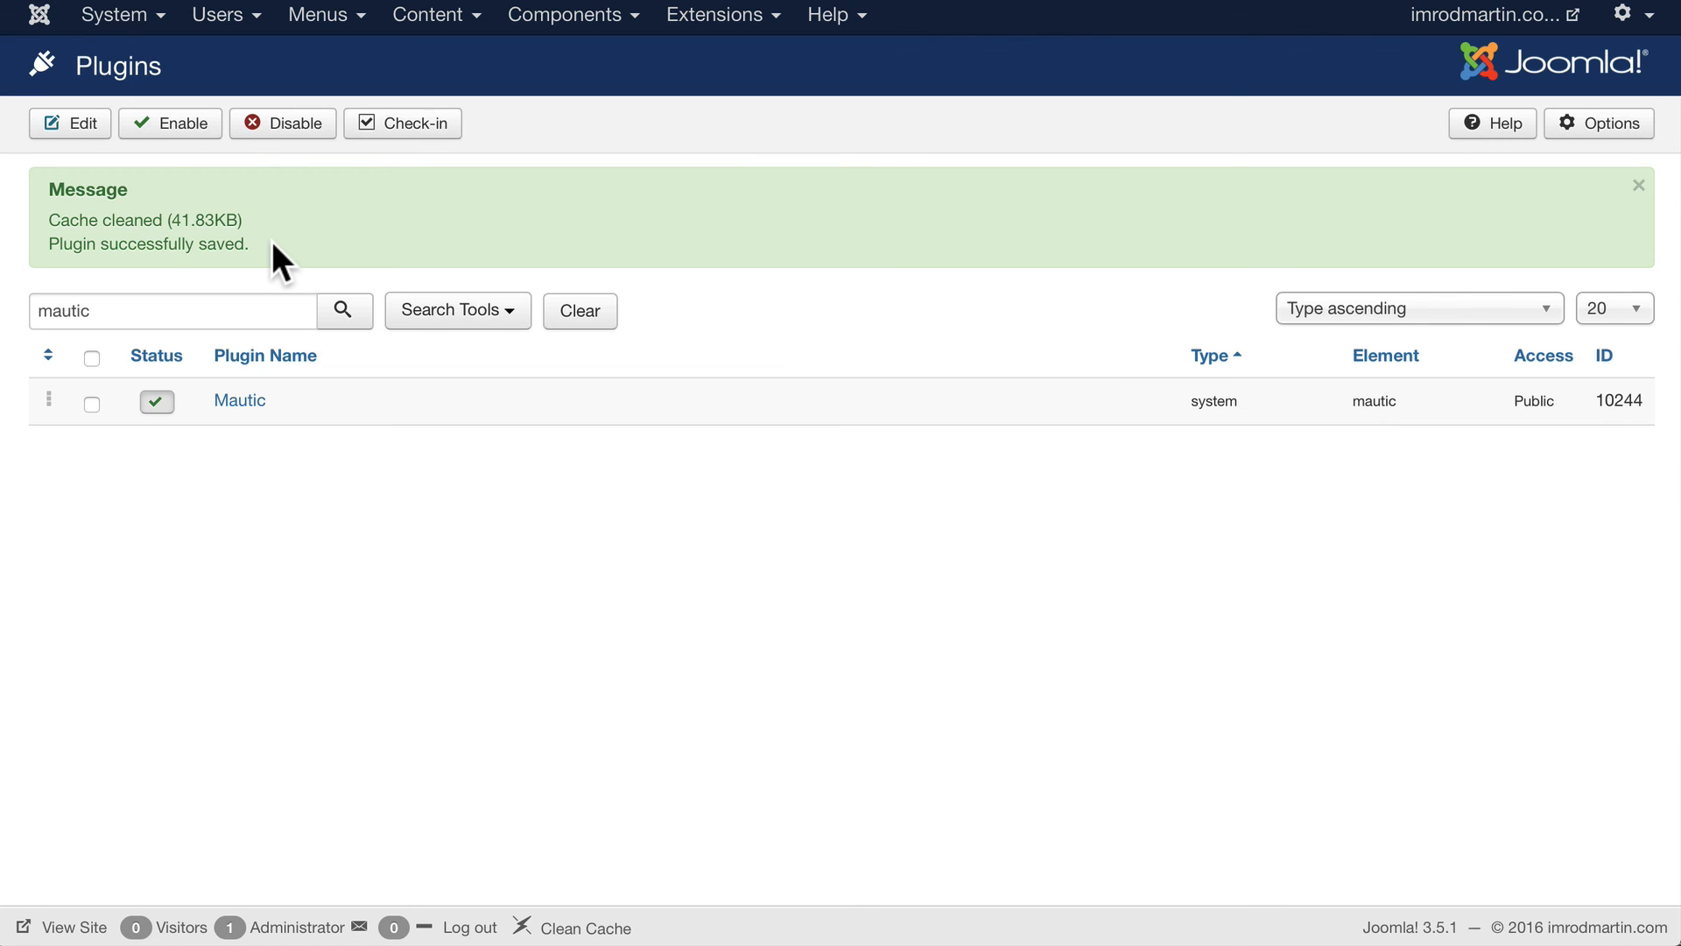